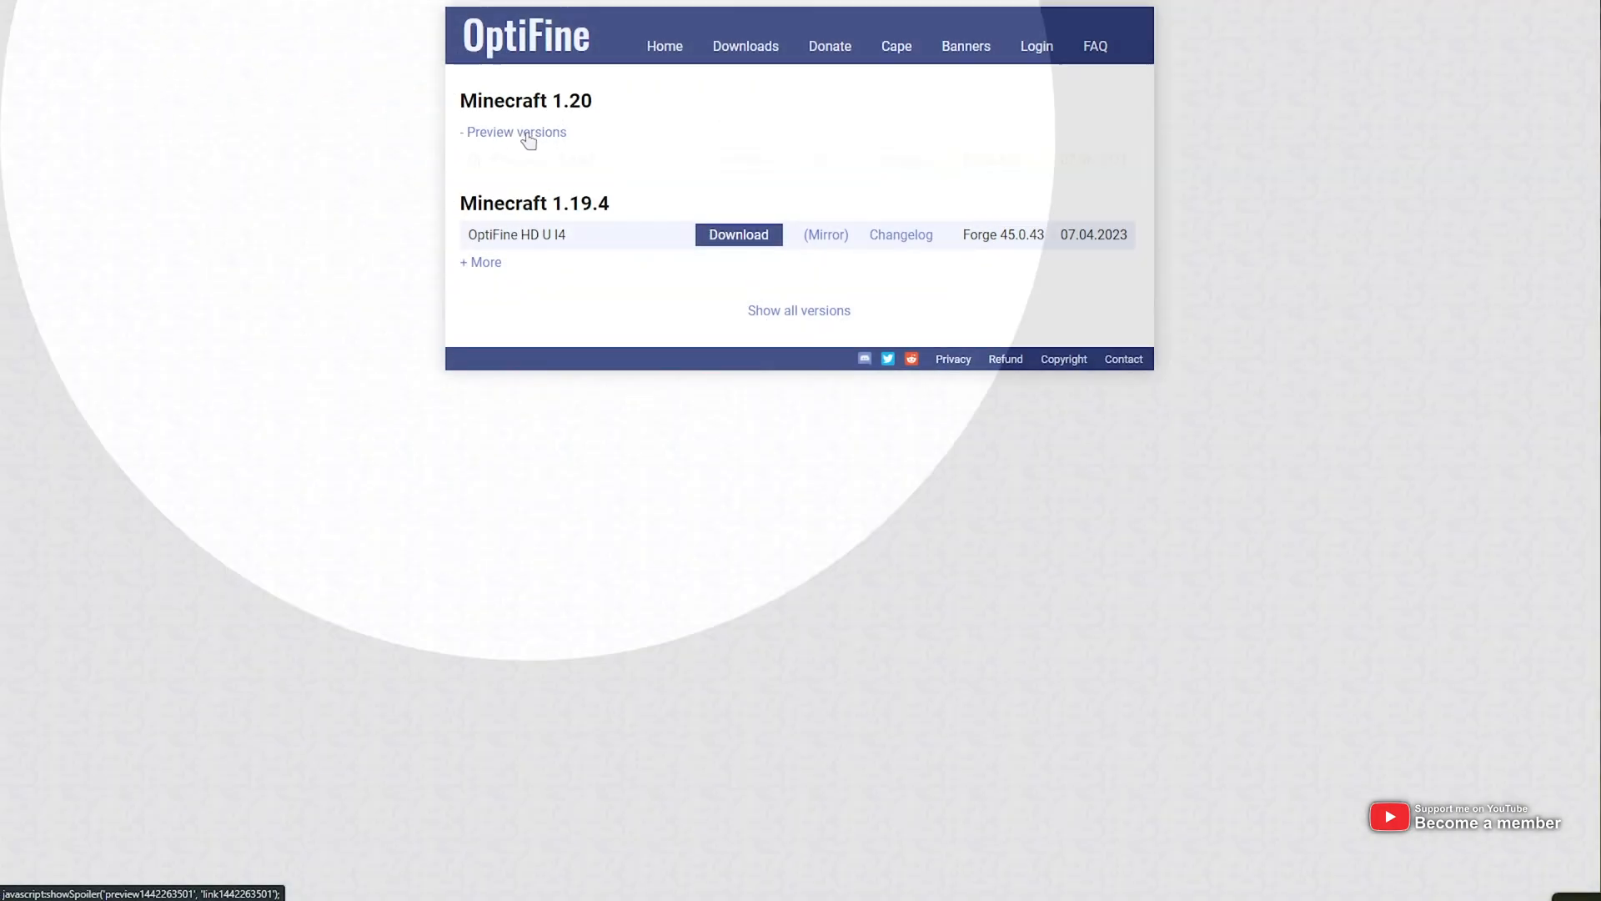
- Reveal the Minecraft 1.20 preview versions and go to the OptiFine HD U I5 pre3 download page
left_click(517, 131)
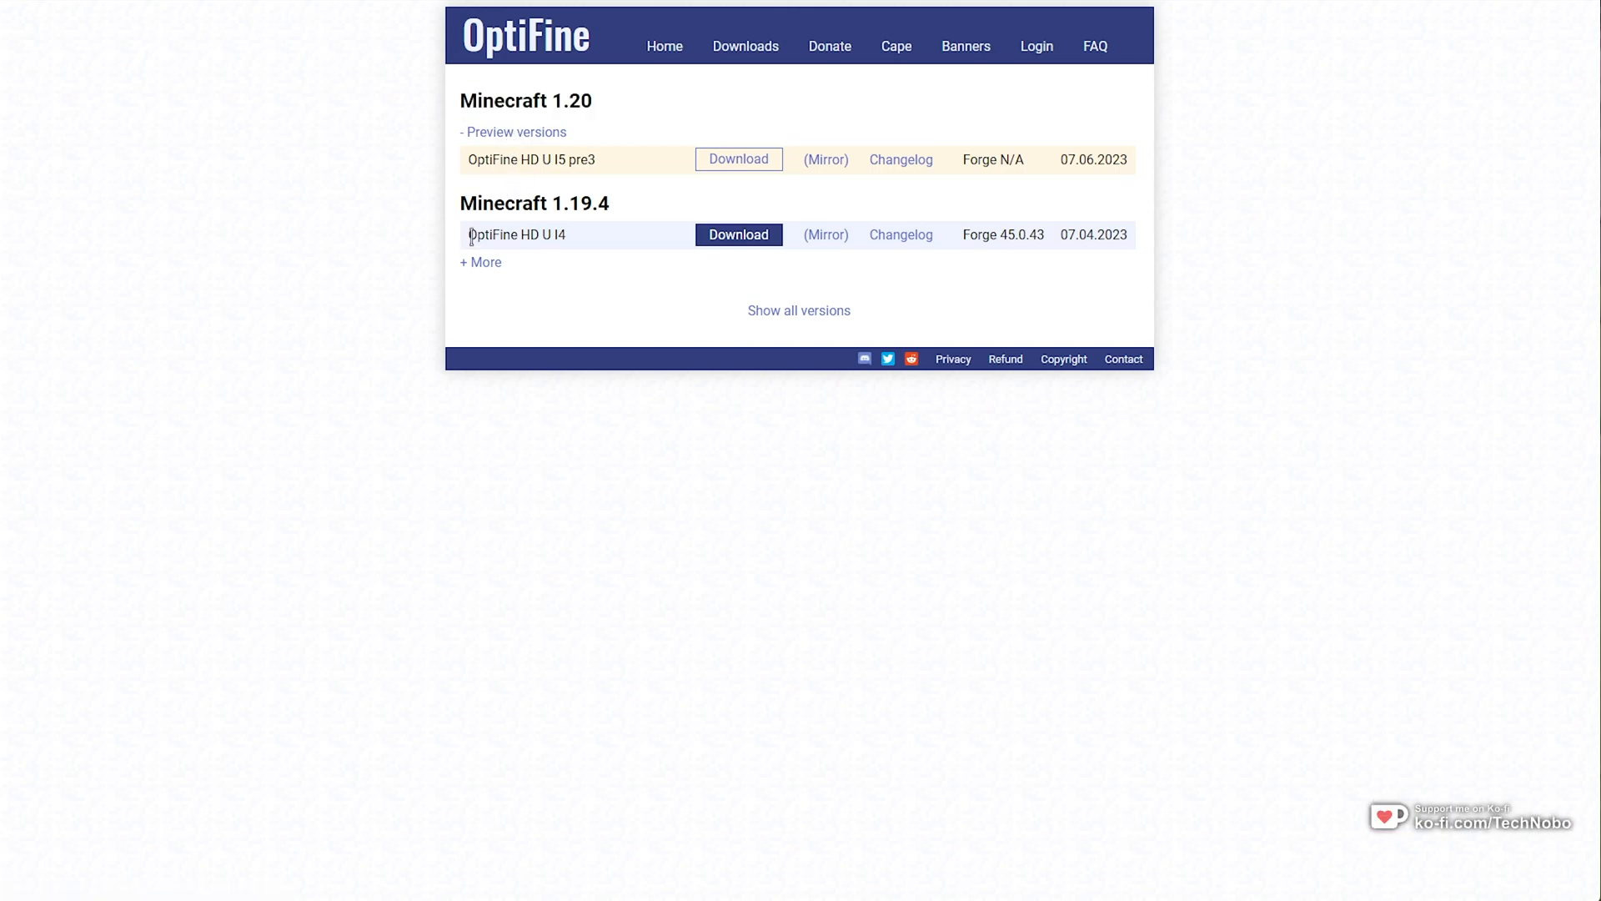
left_click_drag(467, 234, 562, 233)
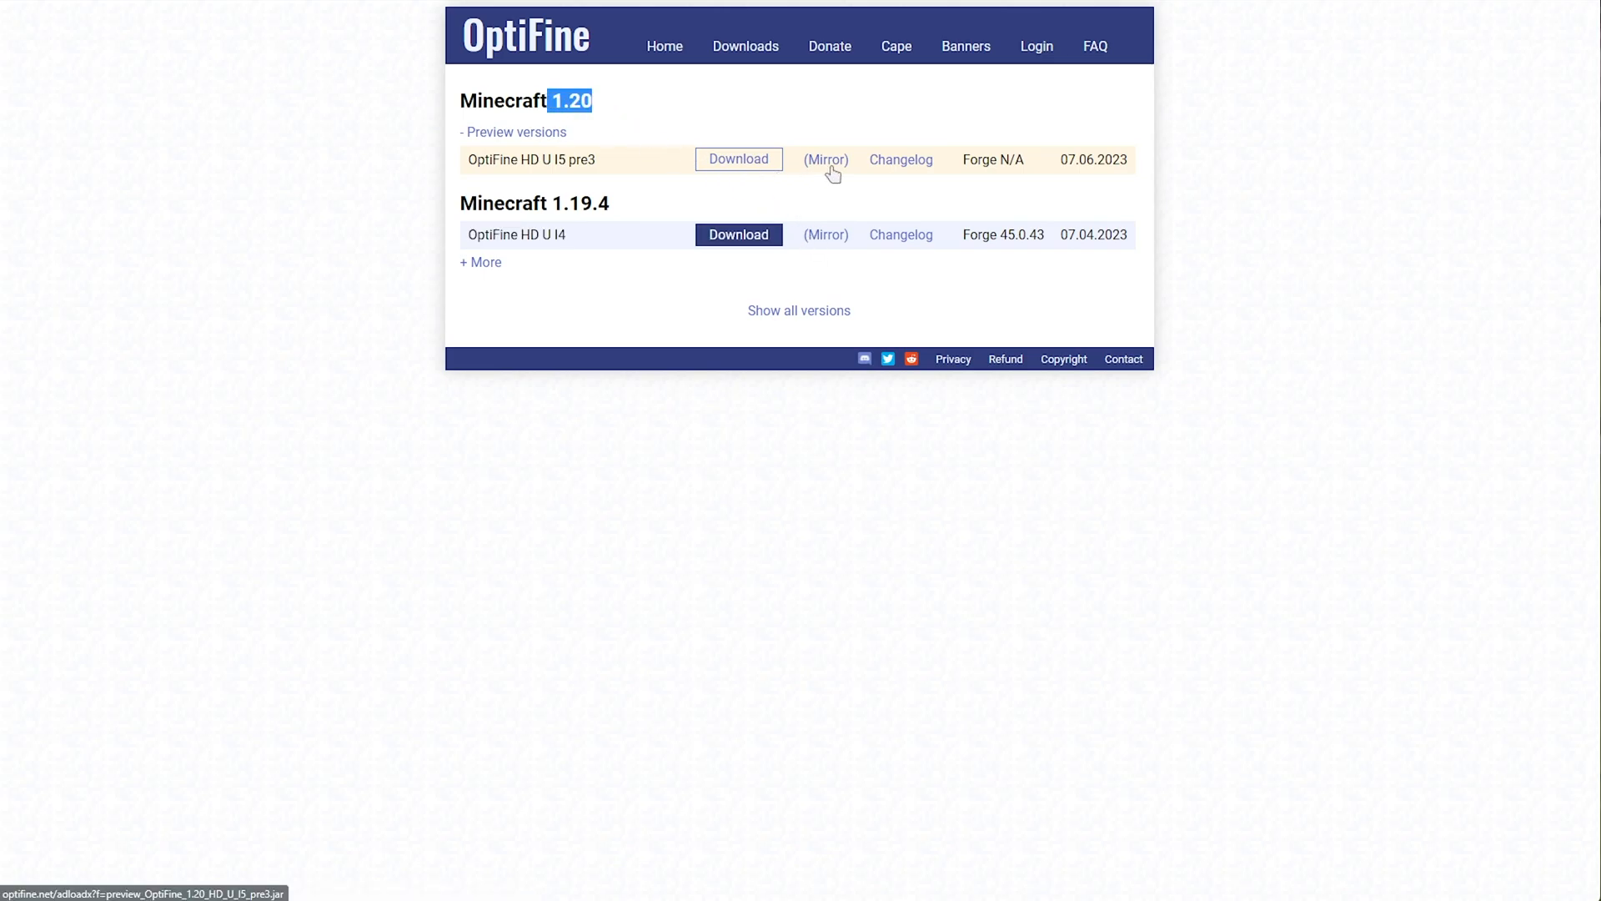
mouse_move(472, 277)
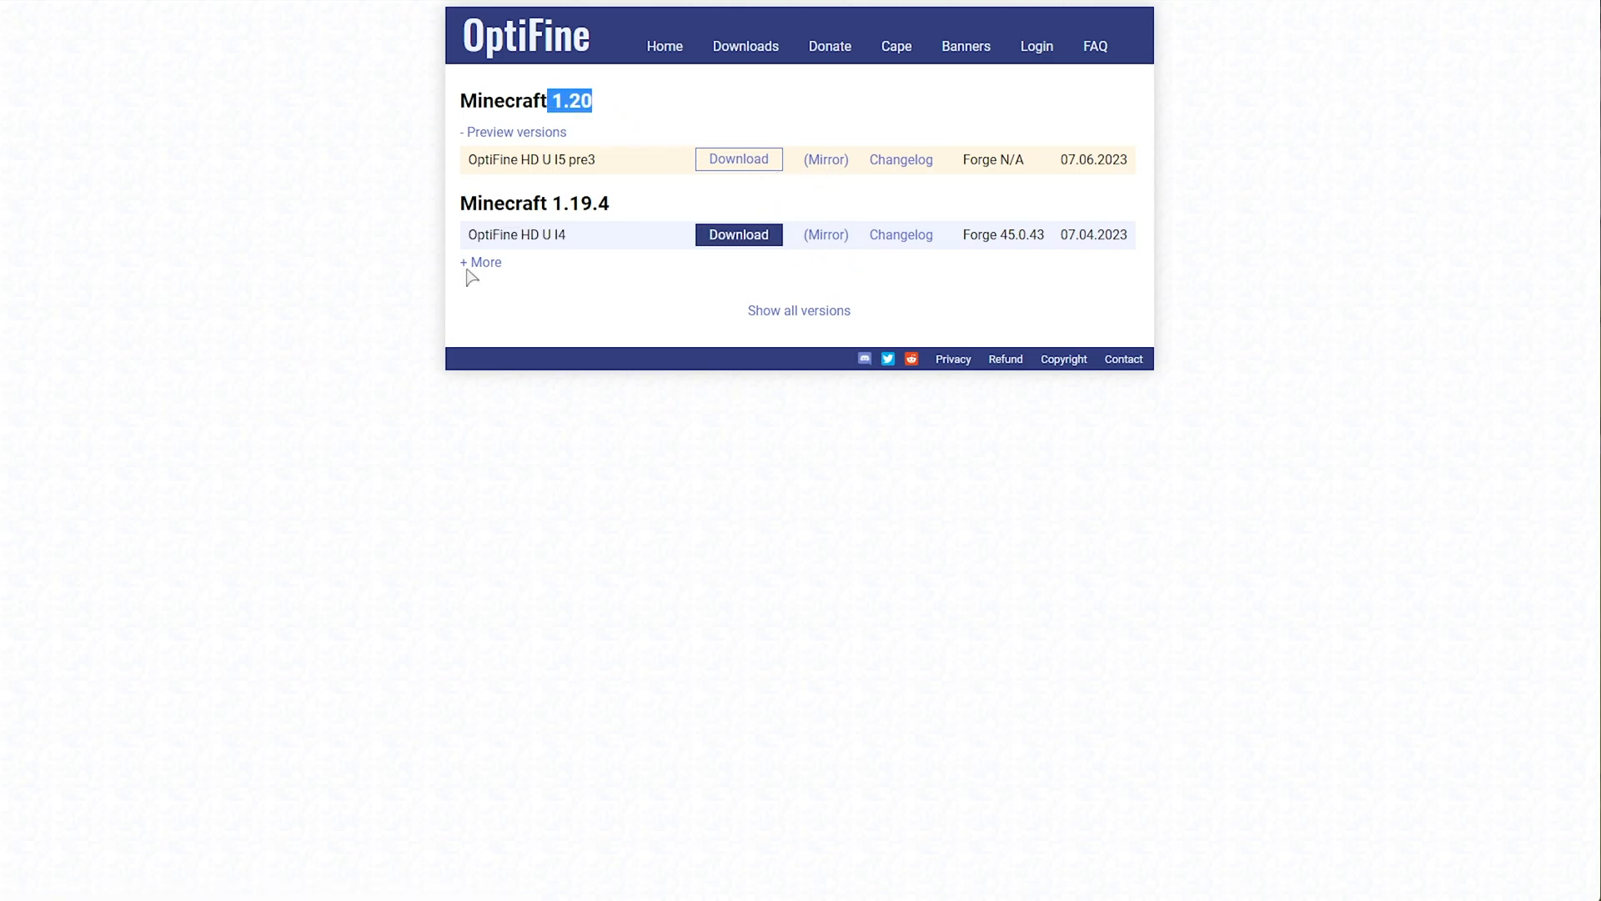
left_click(739, 160)
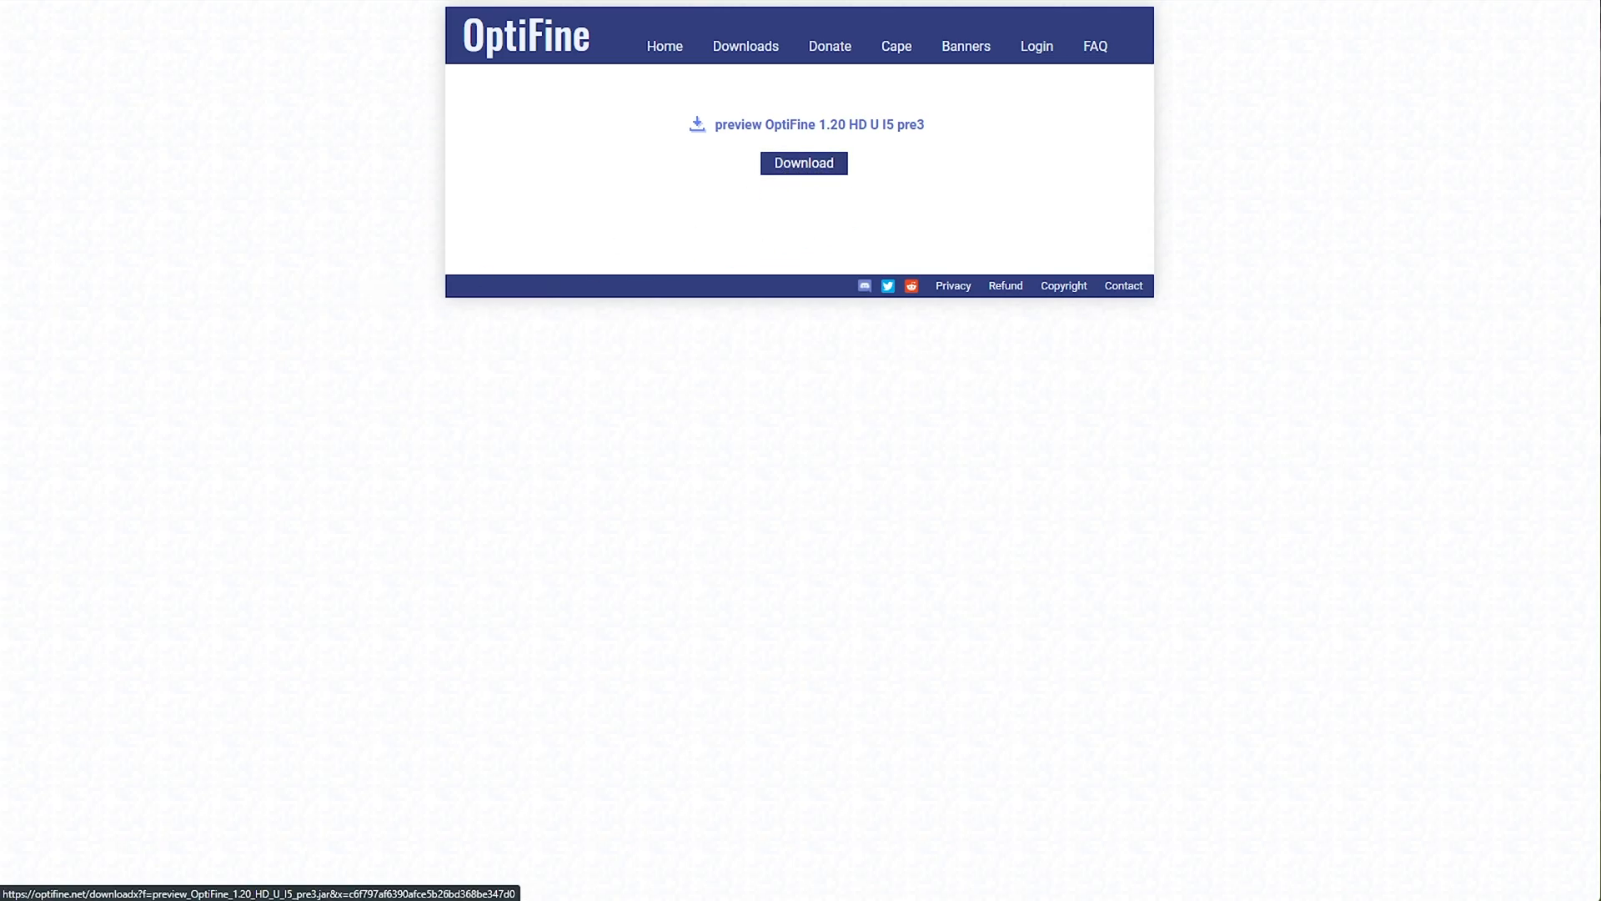
- Download the preview OptiFine 1.20 HD U I5 pre3 jar and save it to Downloads
left_click(802, 164)
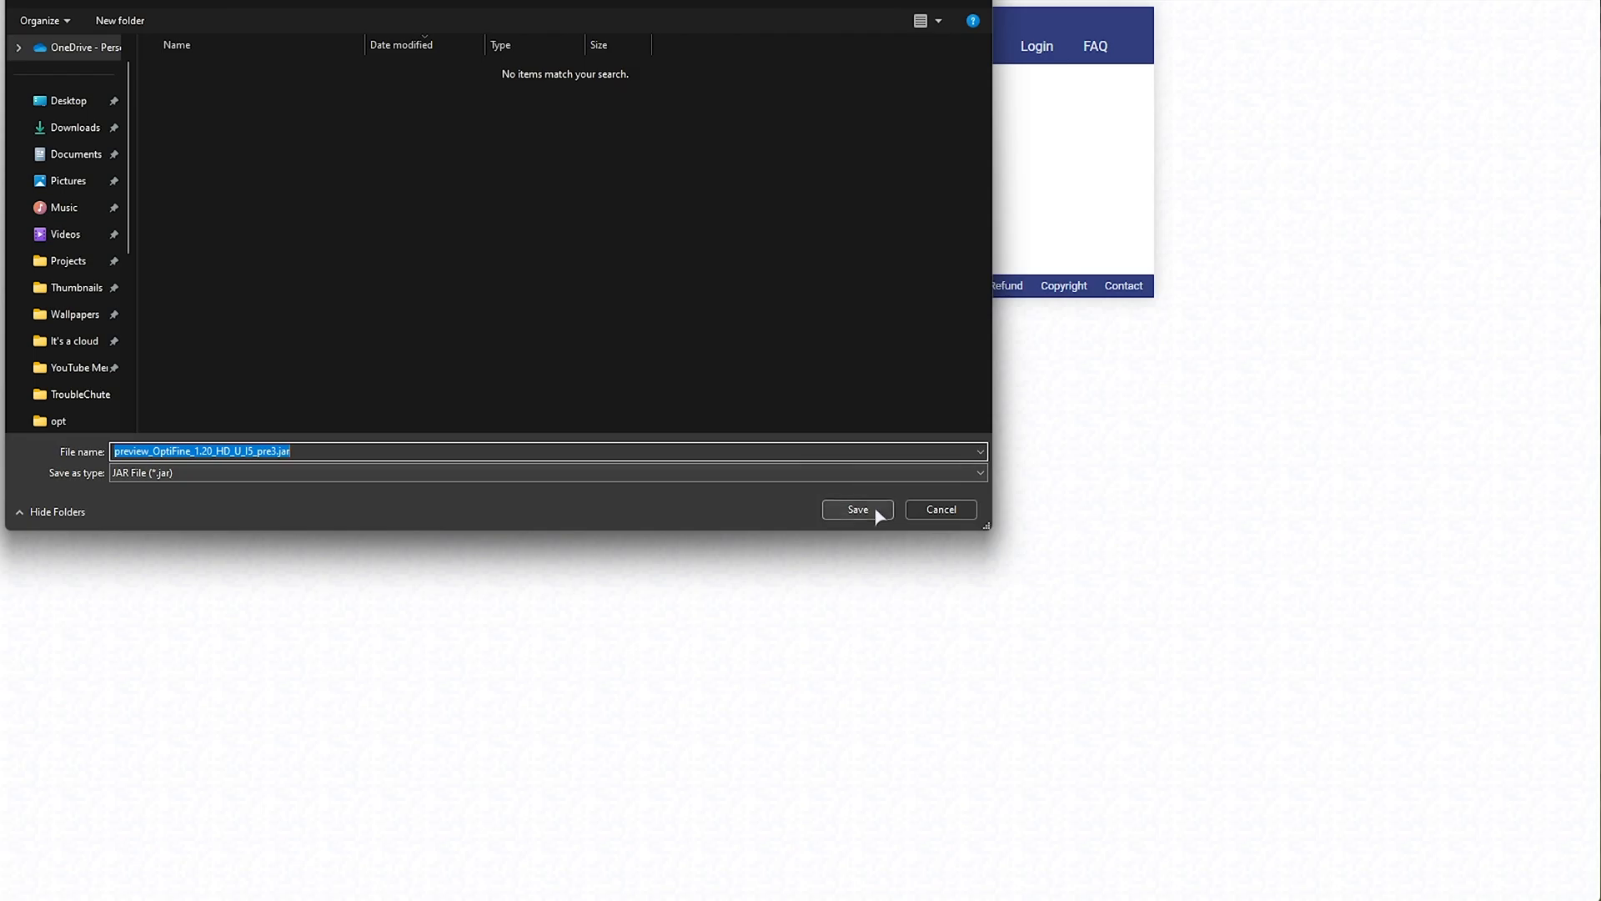
left_click(857, 511)
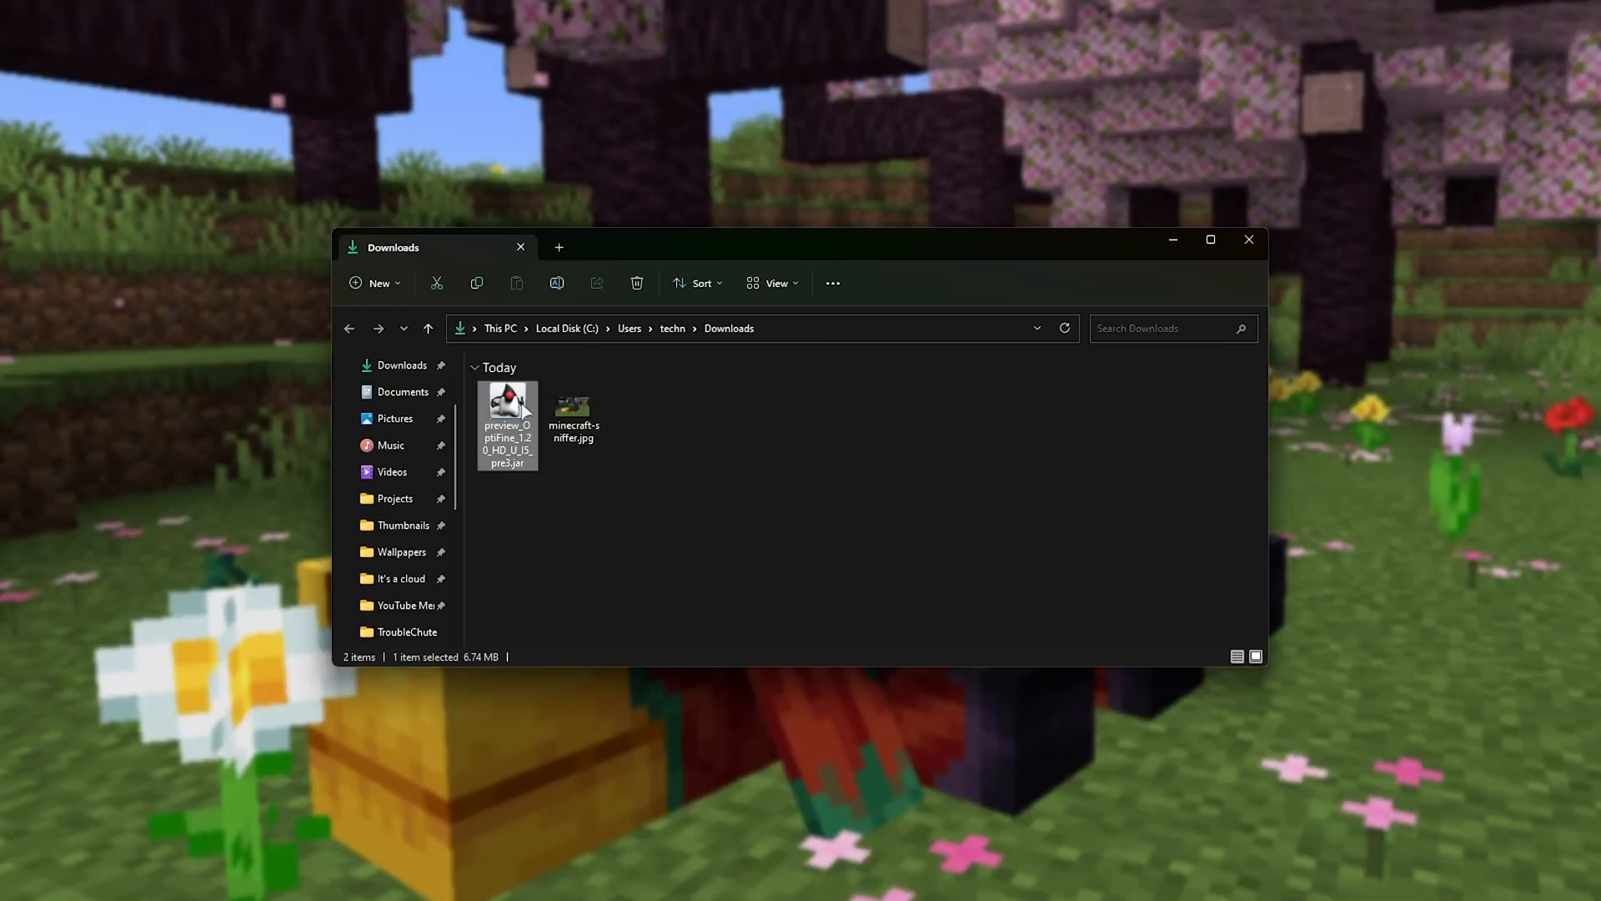
mouse_move(725, 482)
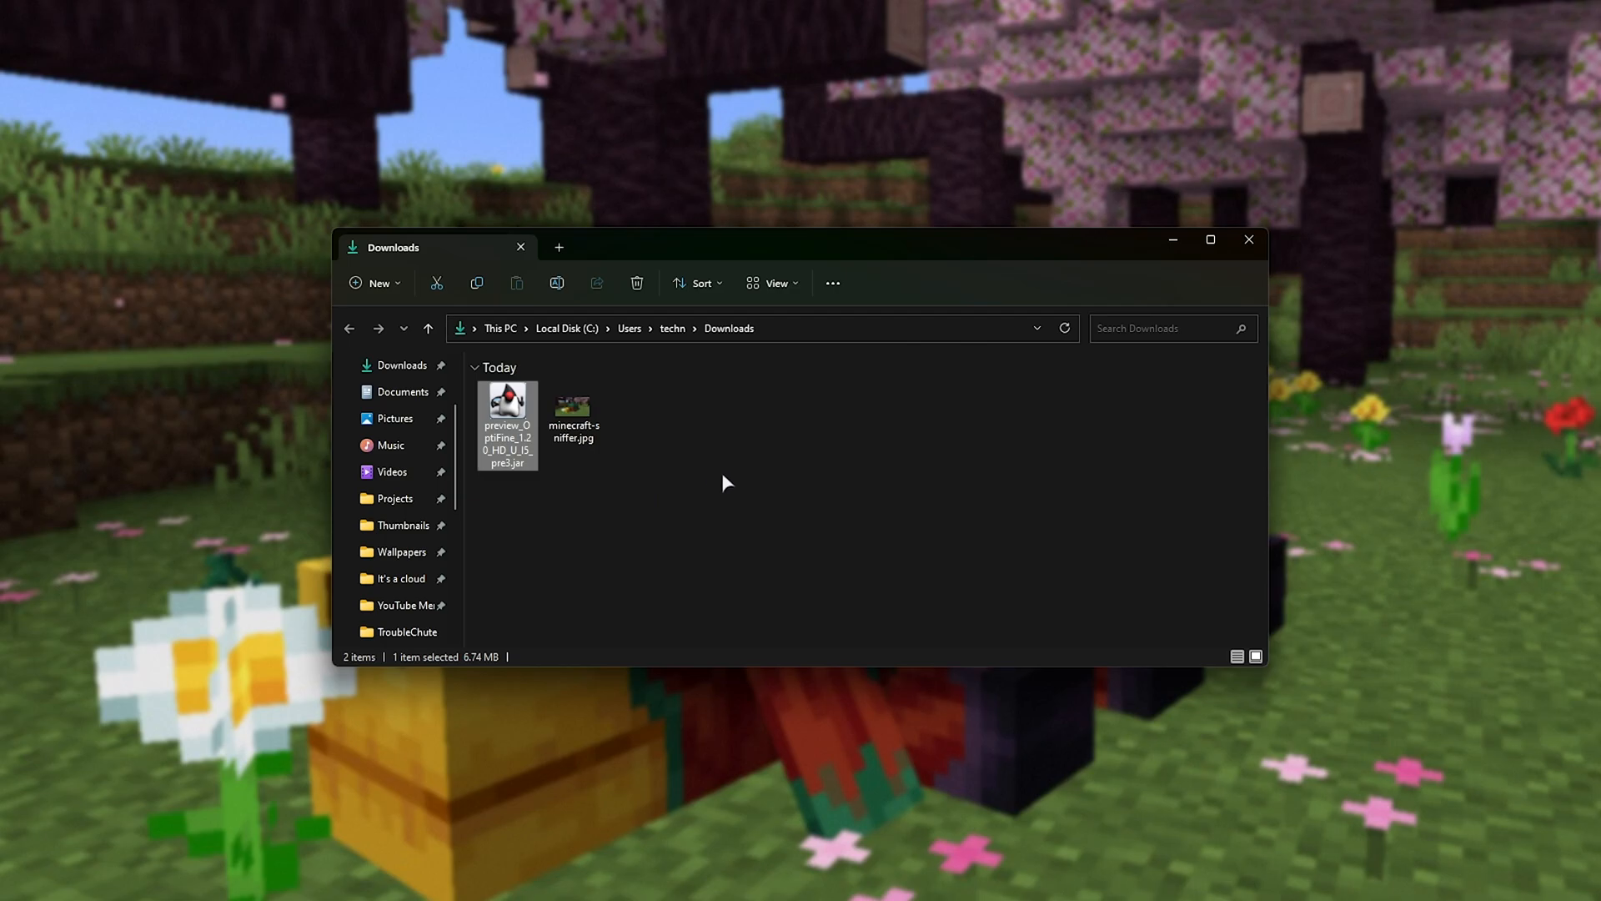
- Run preview_OptiFine_1.20_HD_U_I5_pre3.jar from the Downloads folder
double_click(507, 418)
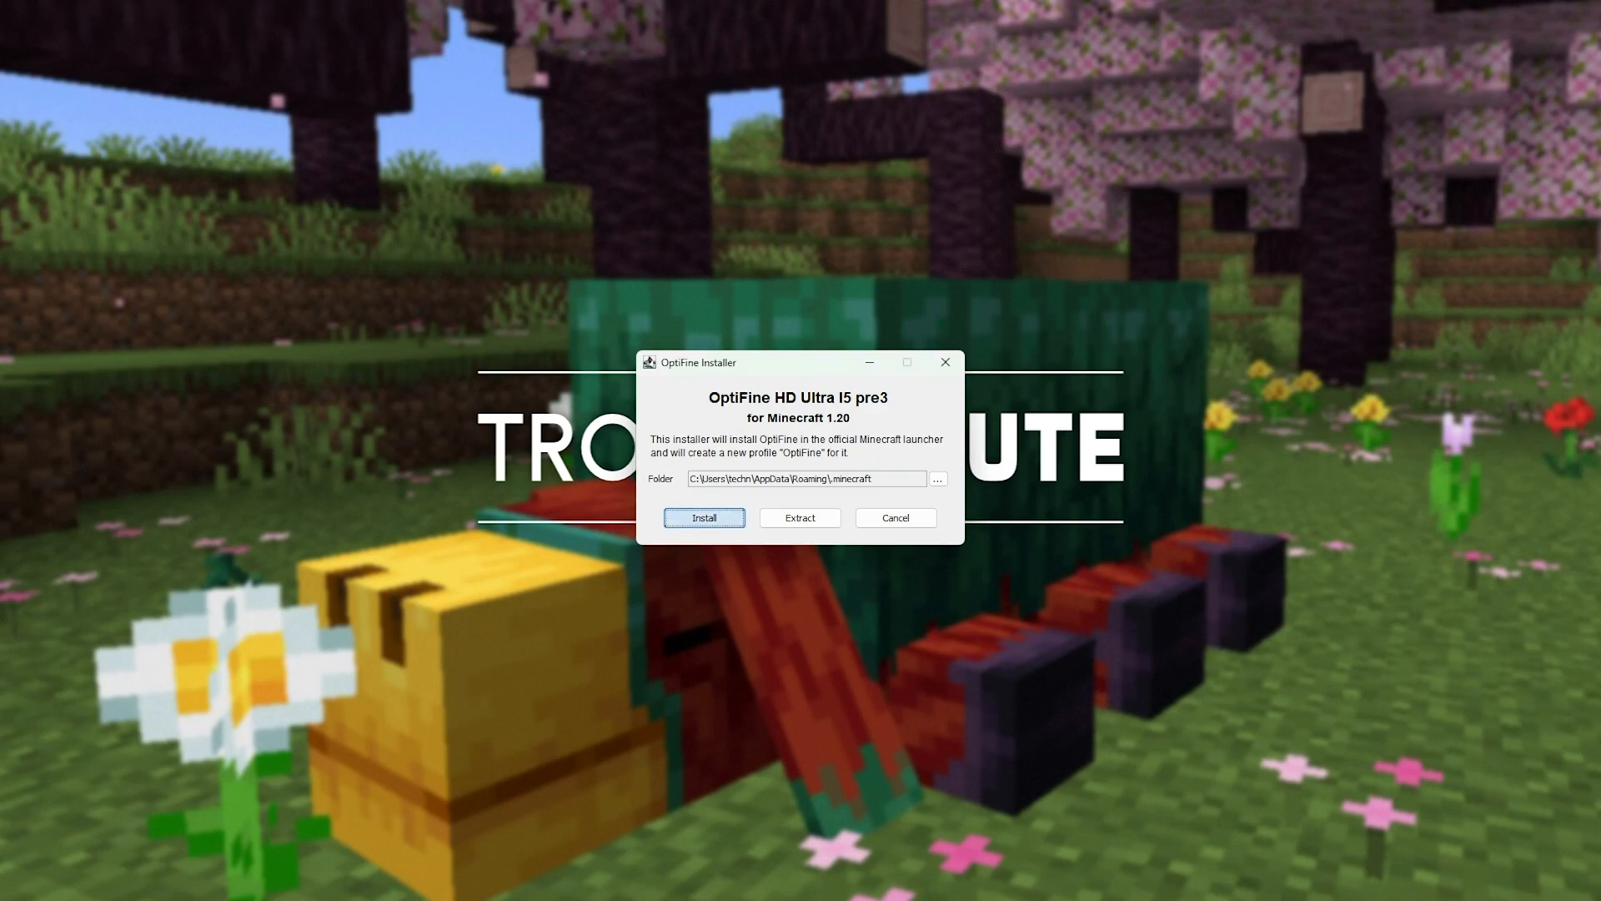
- Install OptiFine HD Ultra I5 pre3 into the Minecraft folder and acknowledge the success message
left_click(704, 517)
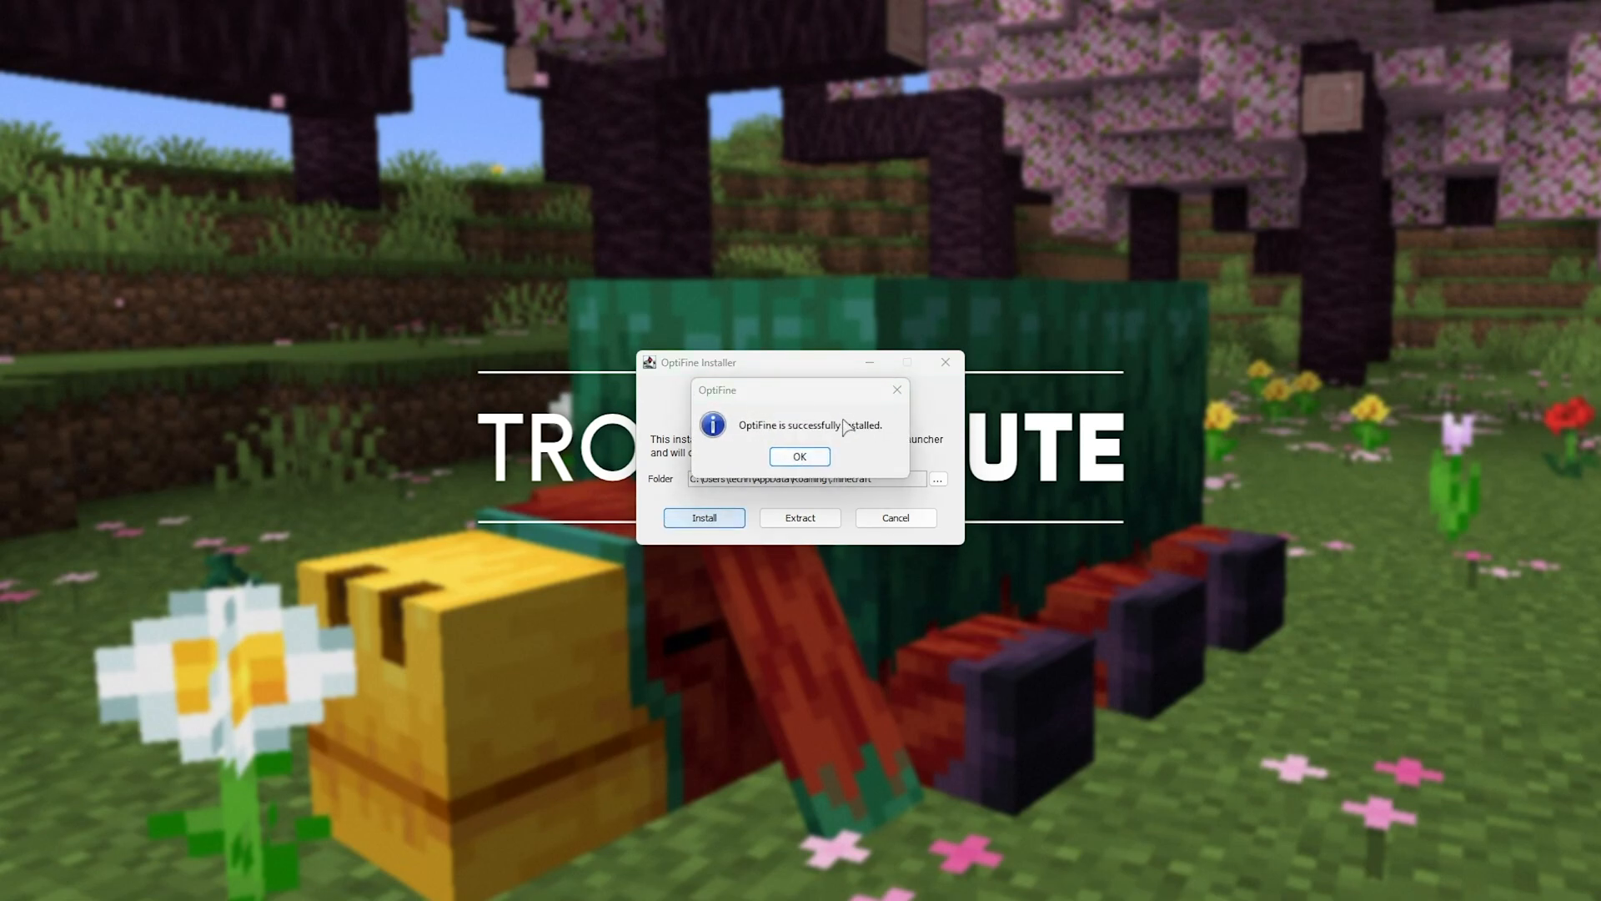
mouse_move(799, 457)
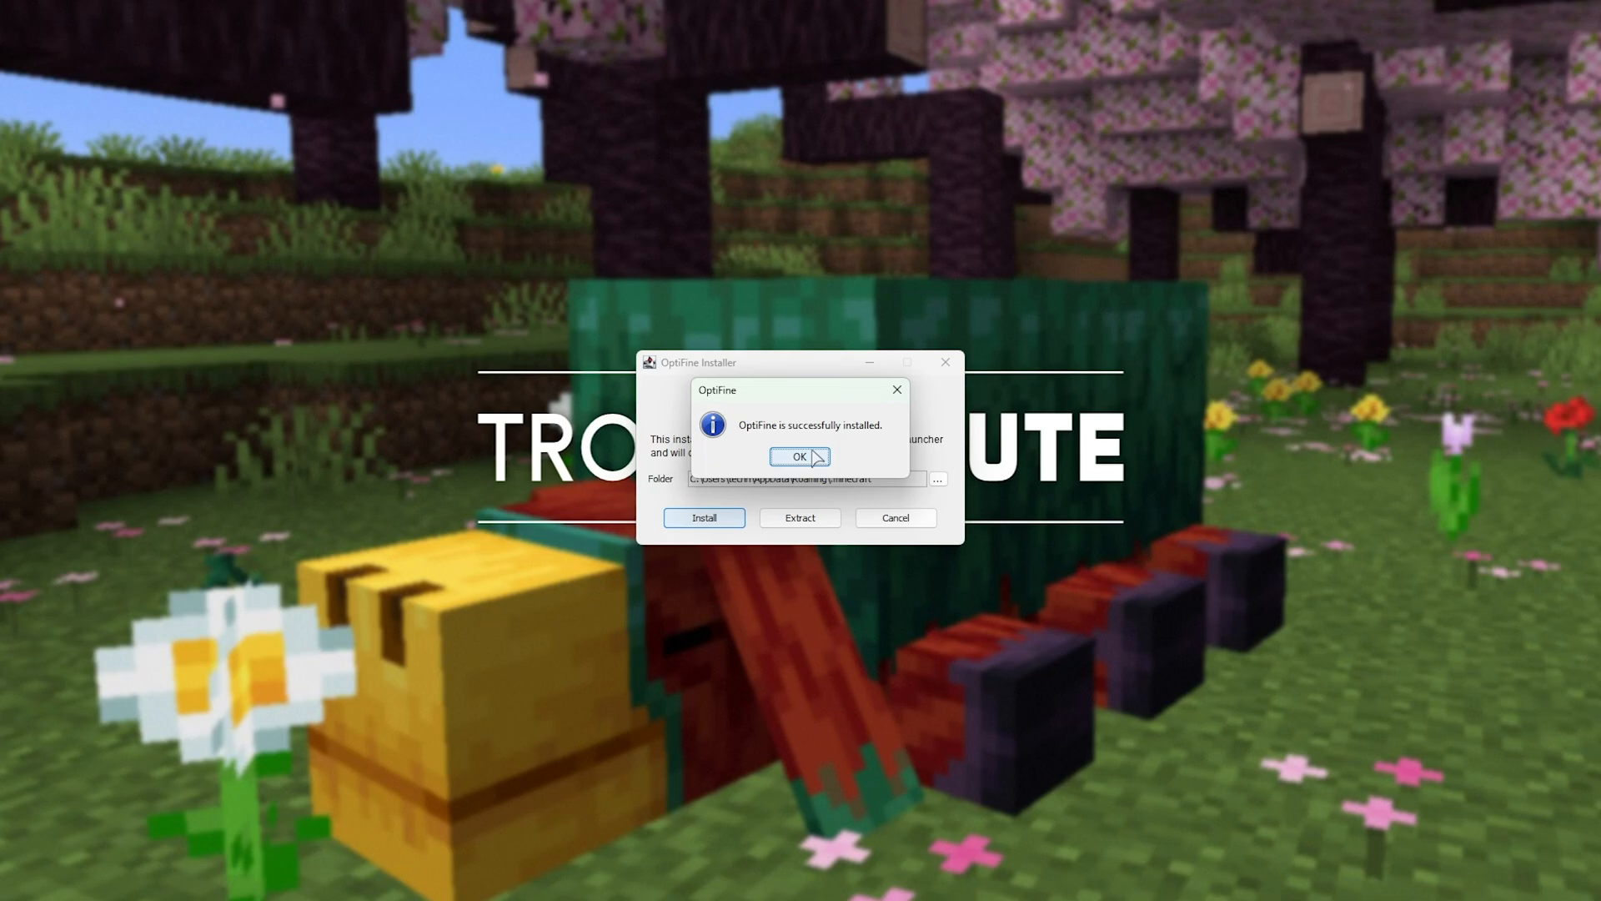
left_click(799, 457)
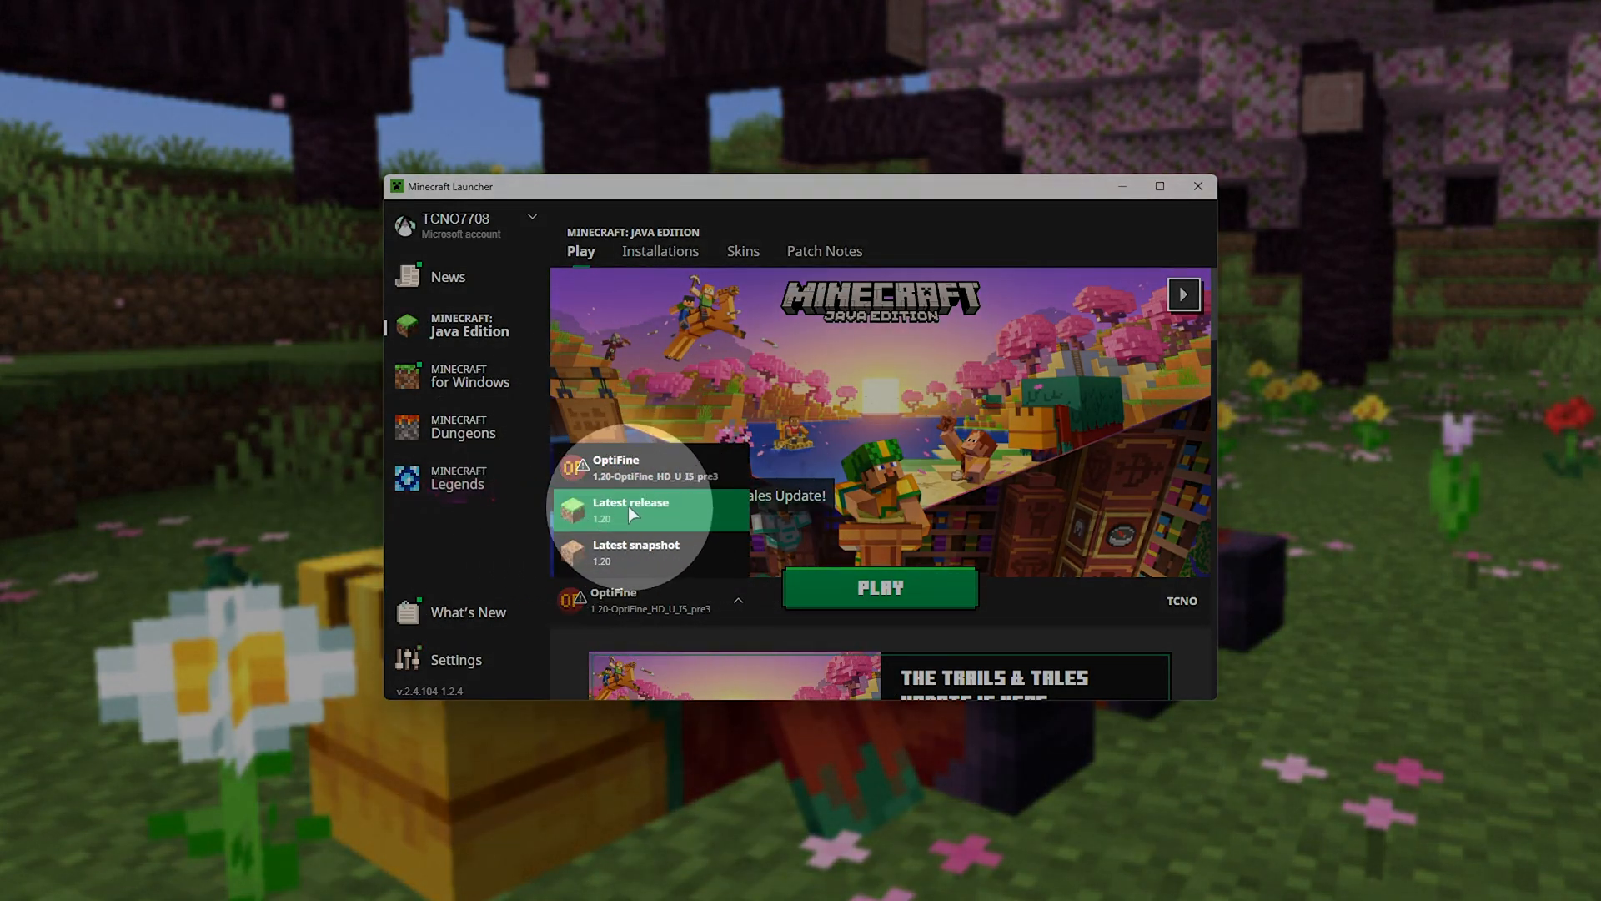
mouse_move(615, 552)
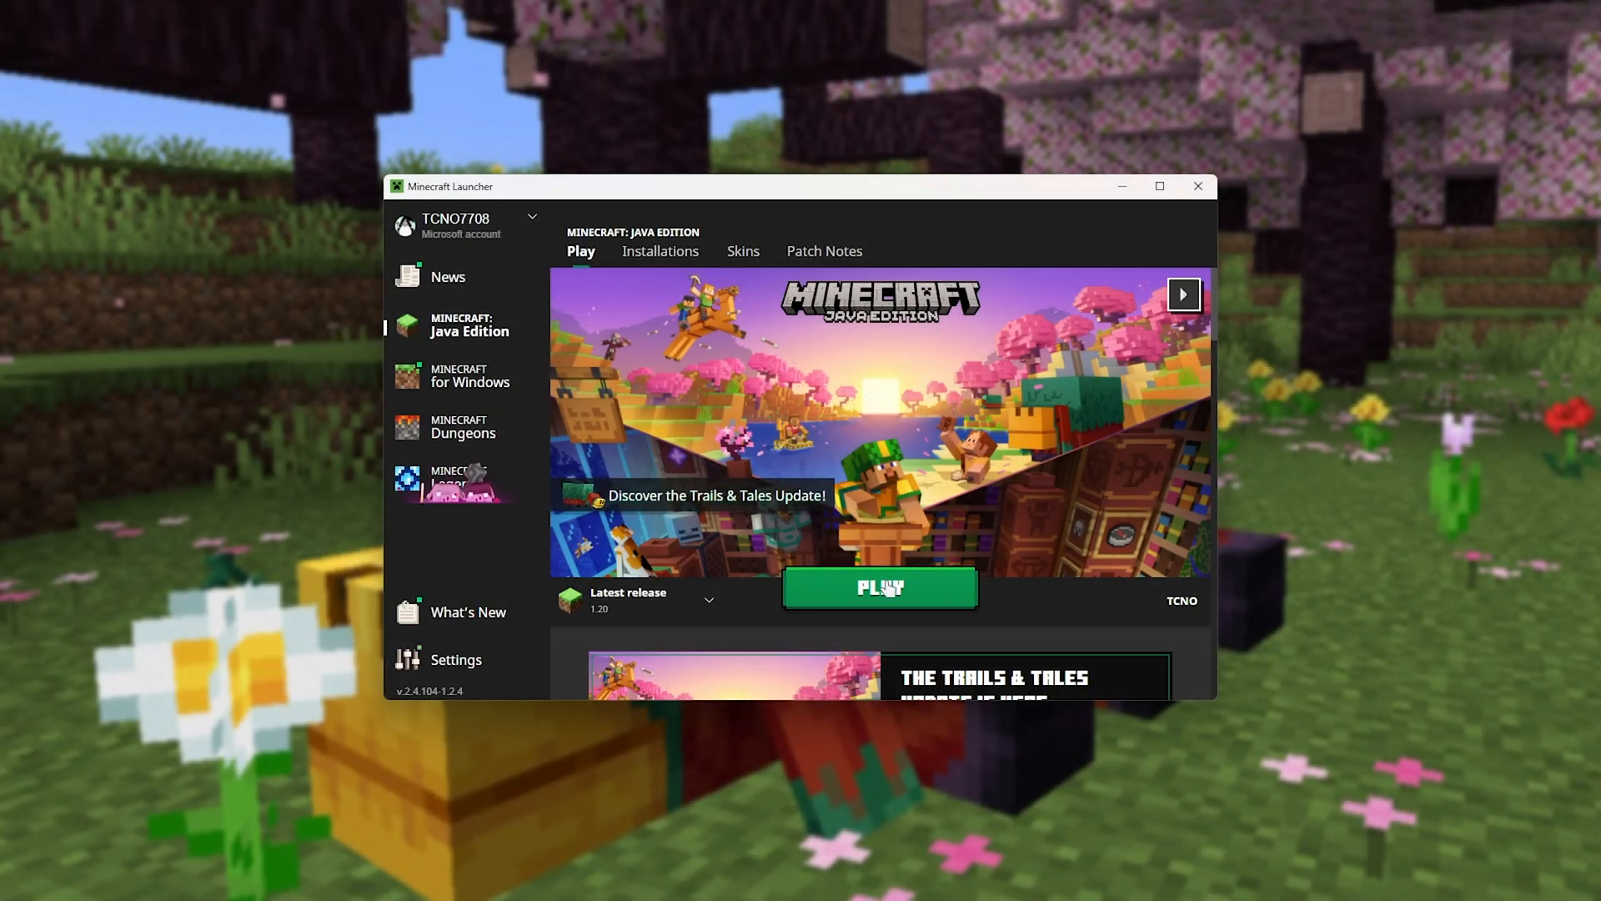
- Choose the OptiFine installation from the list next to the Play button
left_click(707, 599)
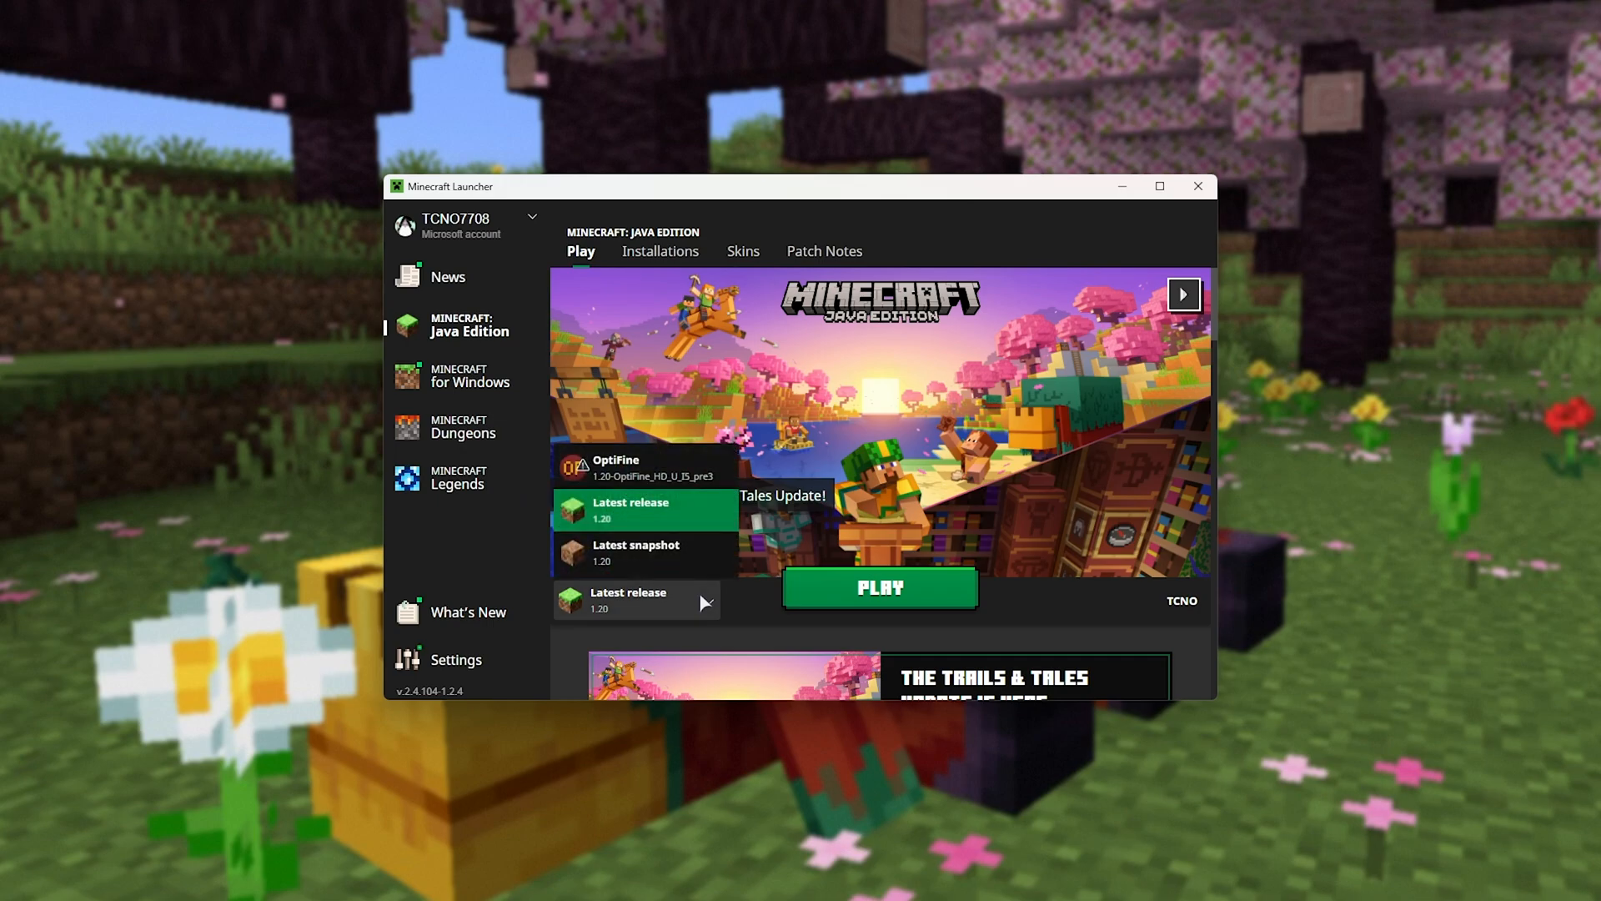
left_click(649, 467)
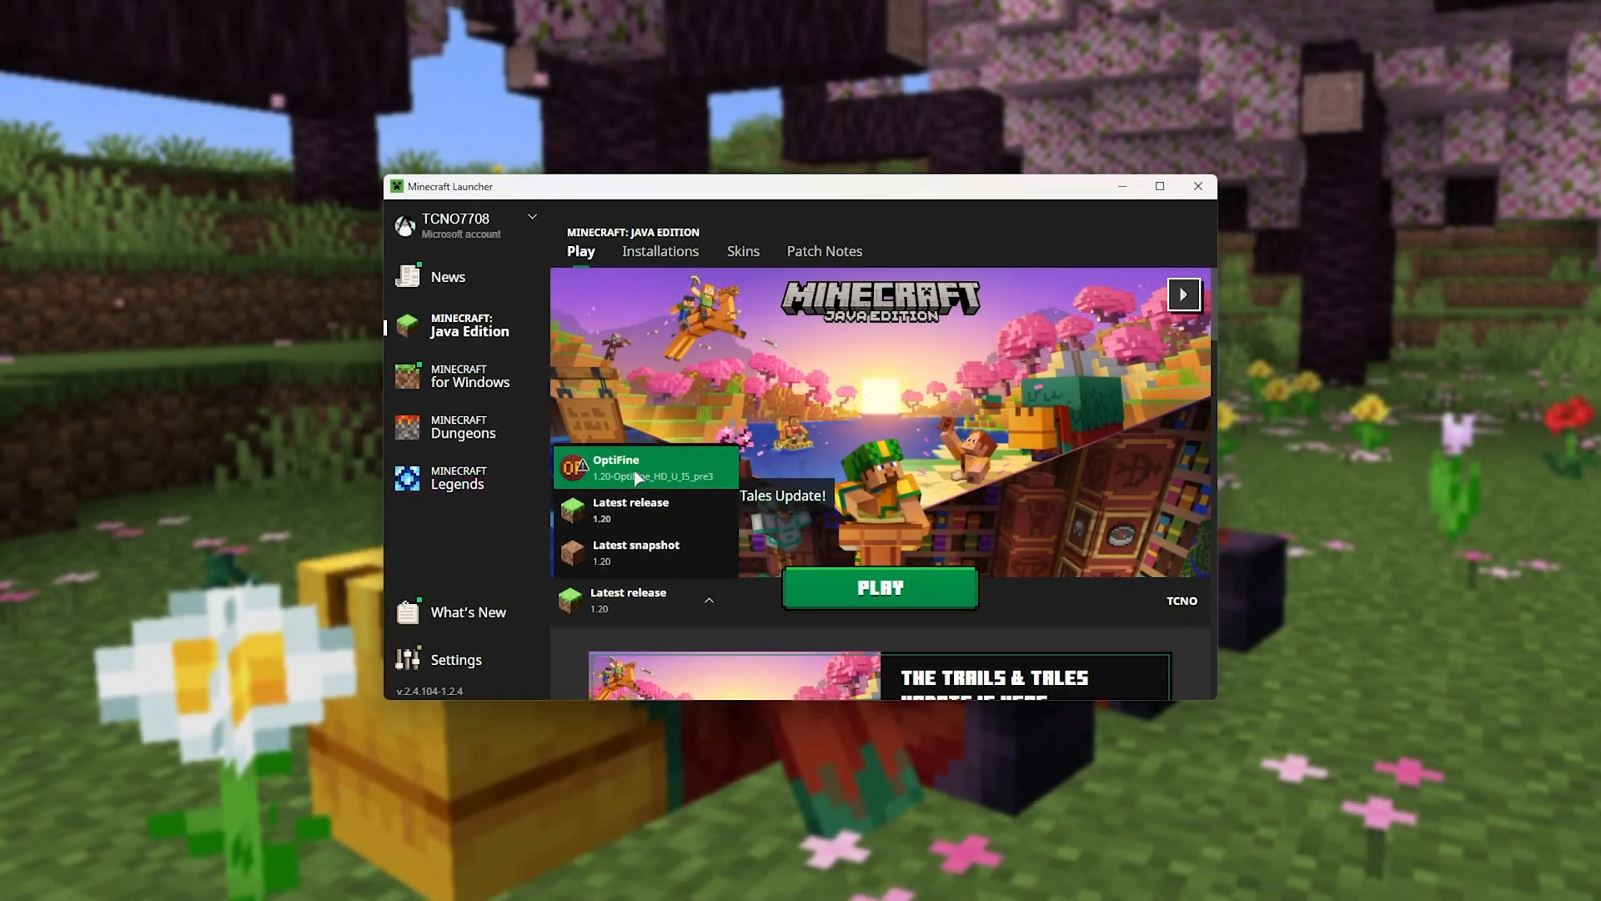
left_click(615, 466)
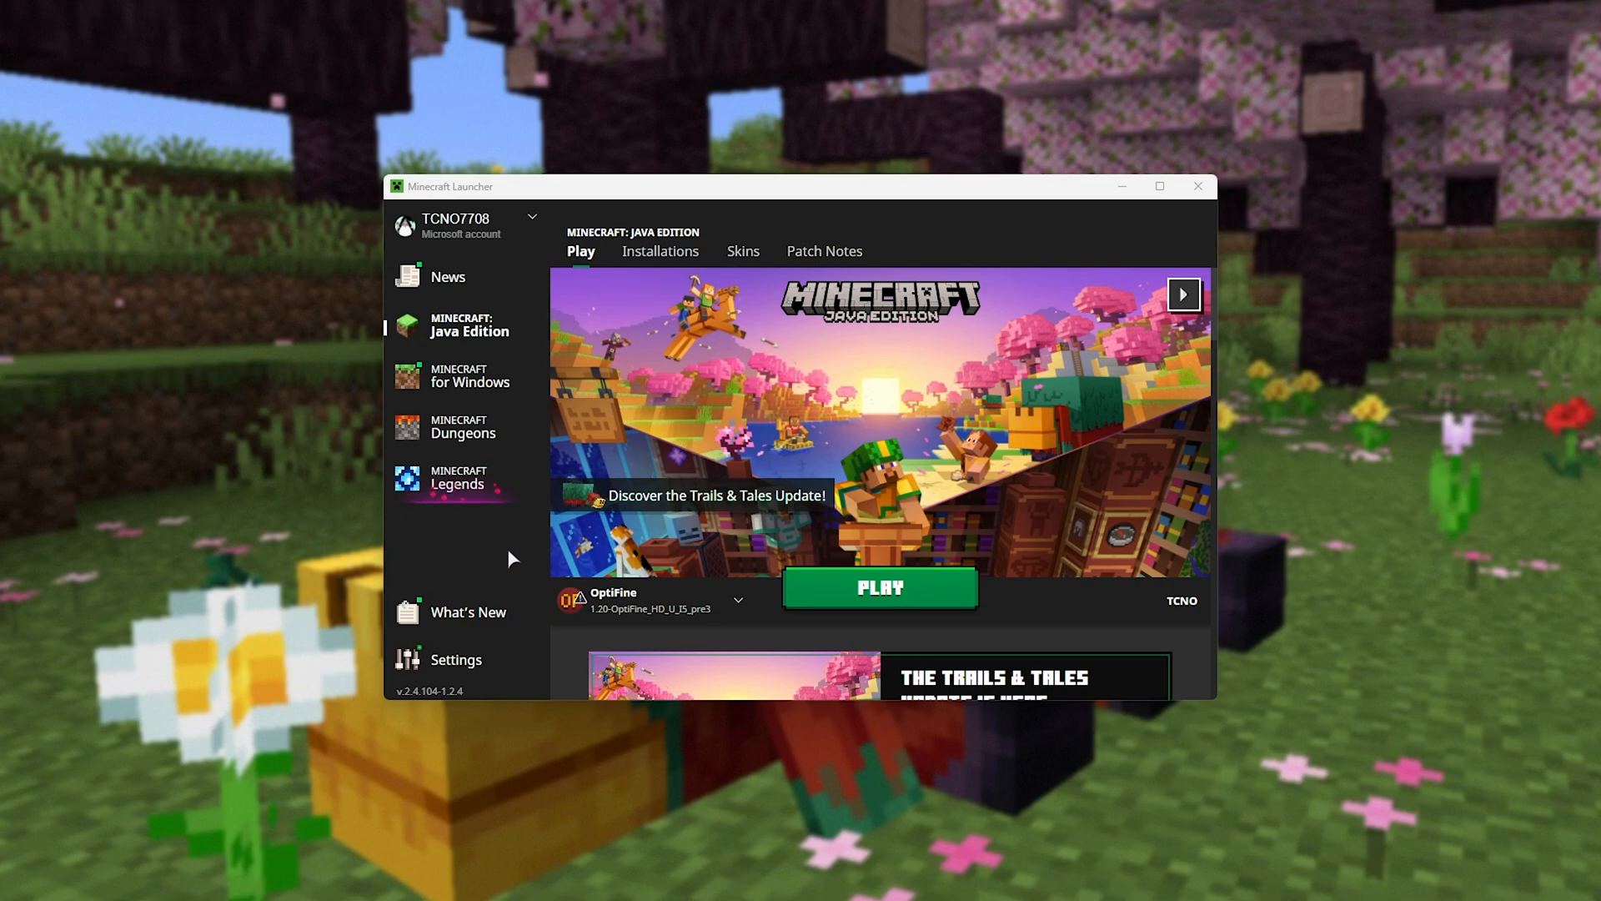
mouse_move(575, 599)
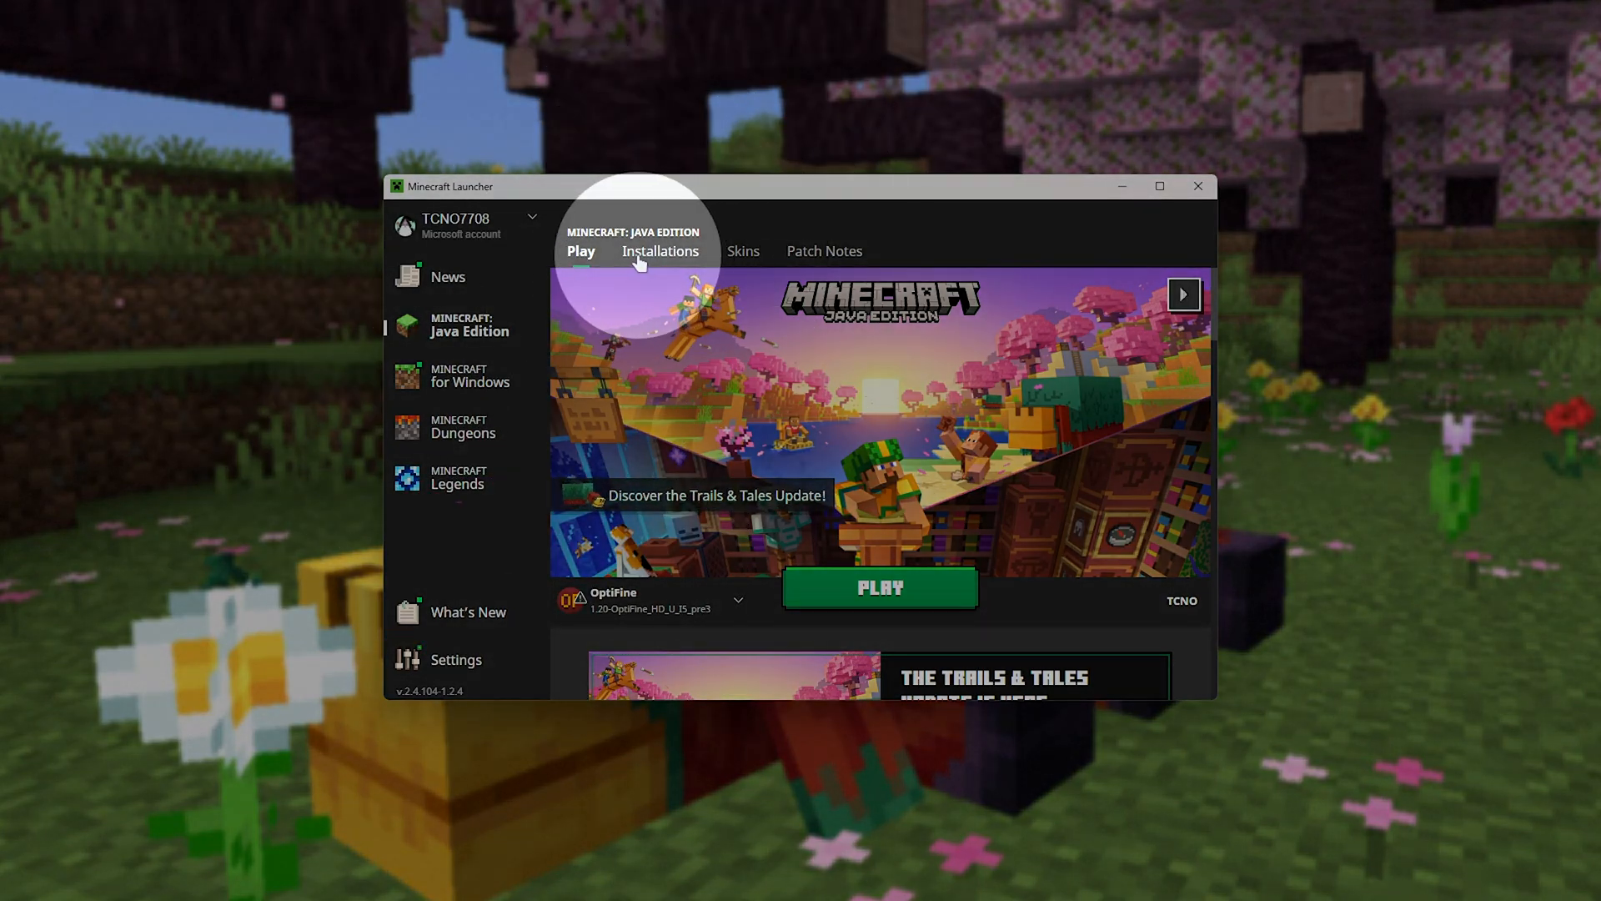
- Edit the OptiFine installation from the Installations tab with More Options showing the -Xmx2G JVM arguments
left_click(661, 252)
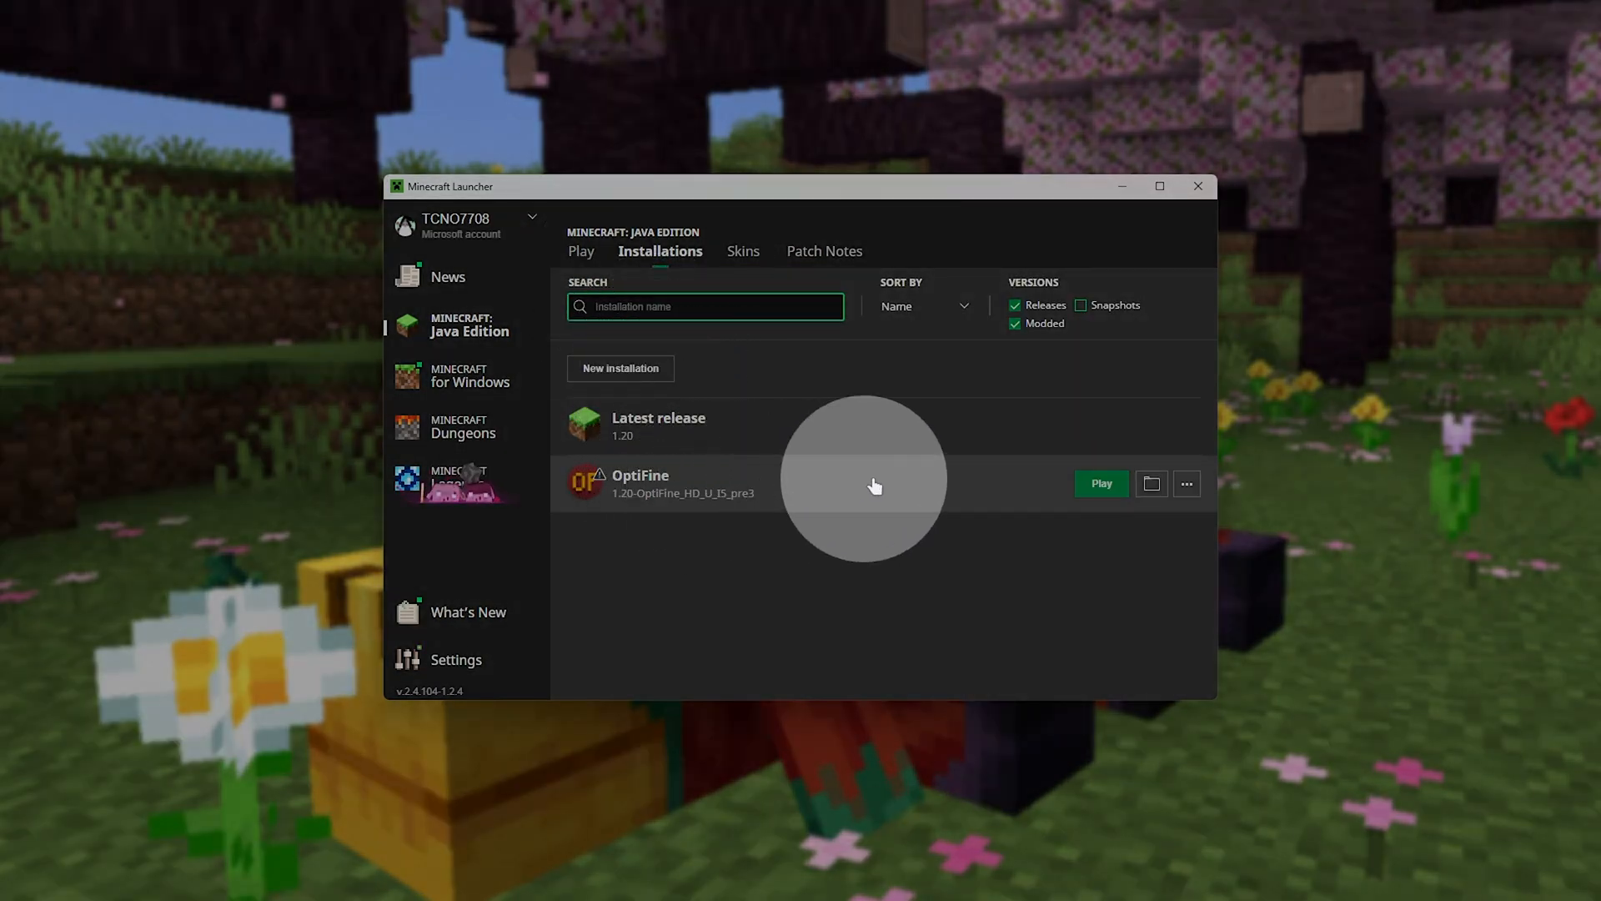
left_click(1186, 484)
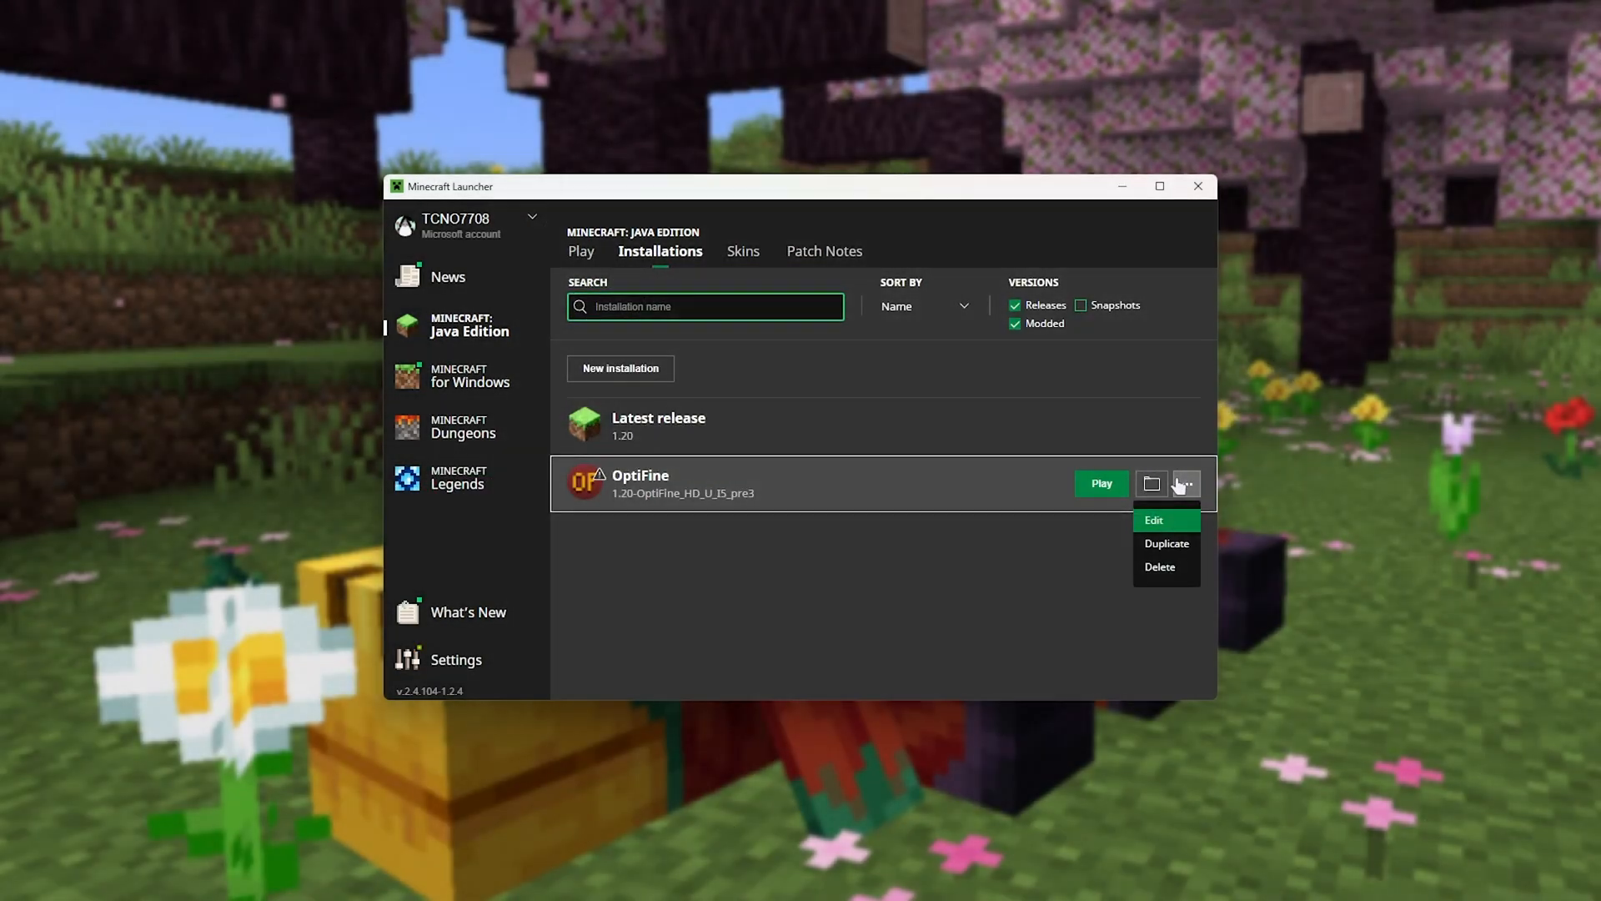
left_click(1153, 520)
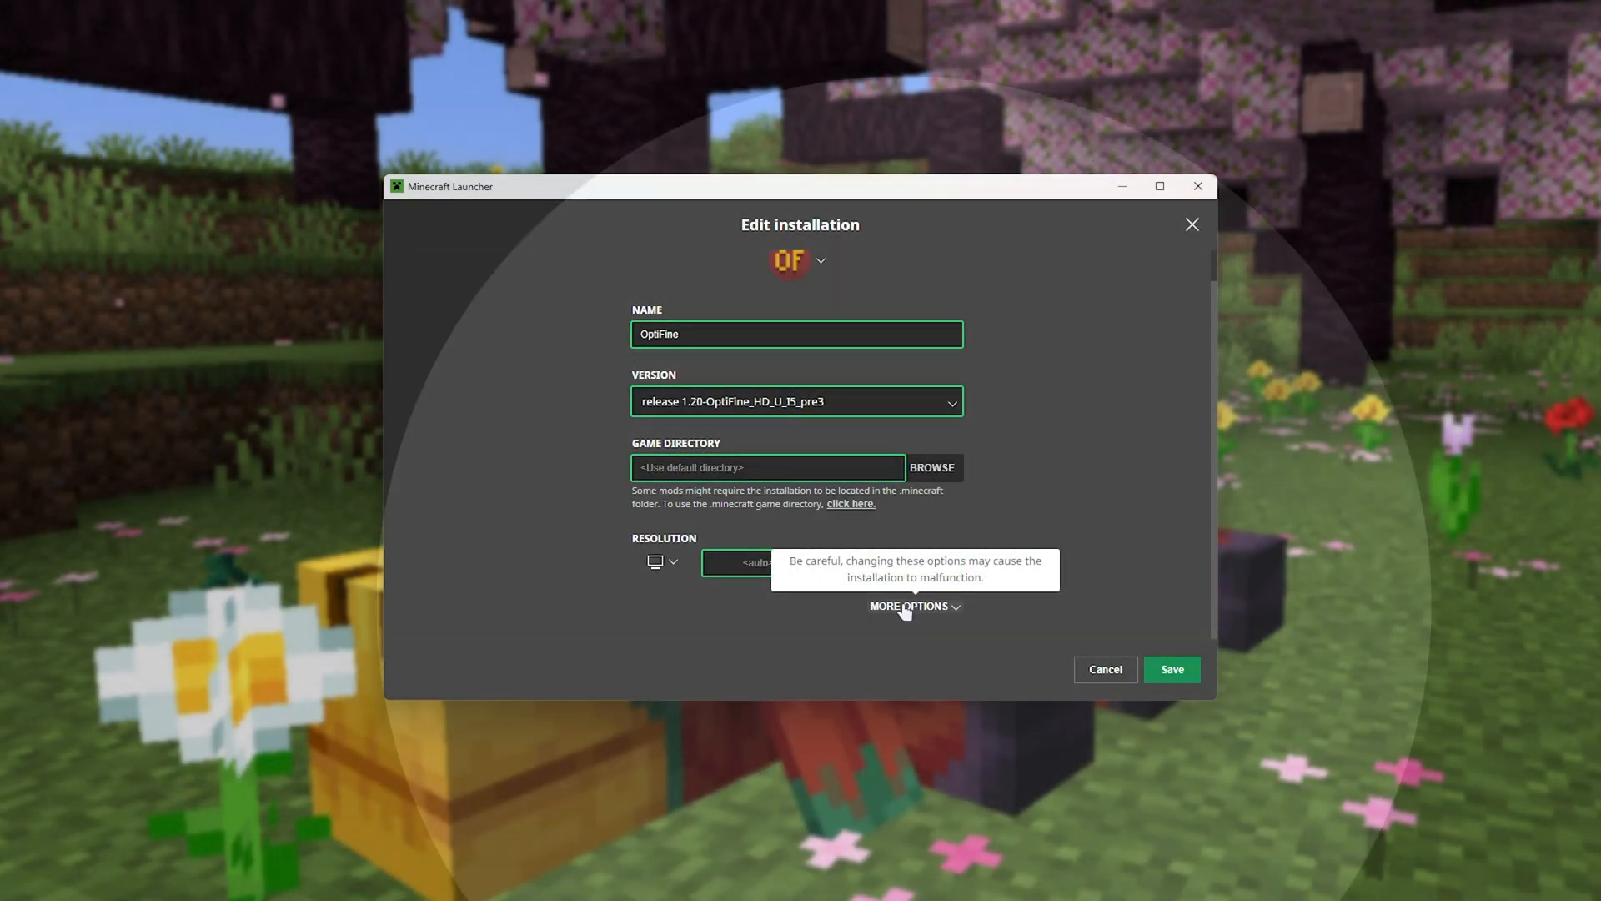
left_click(908, 605)
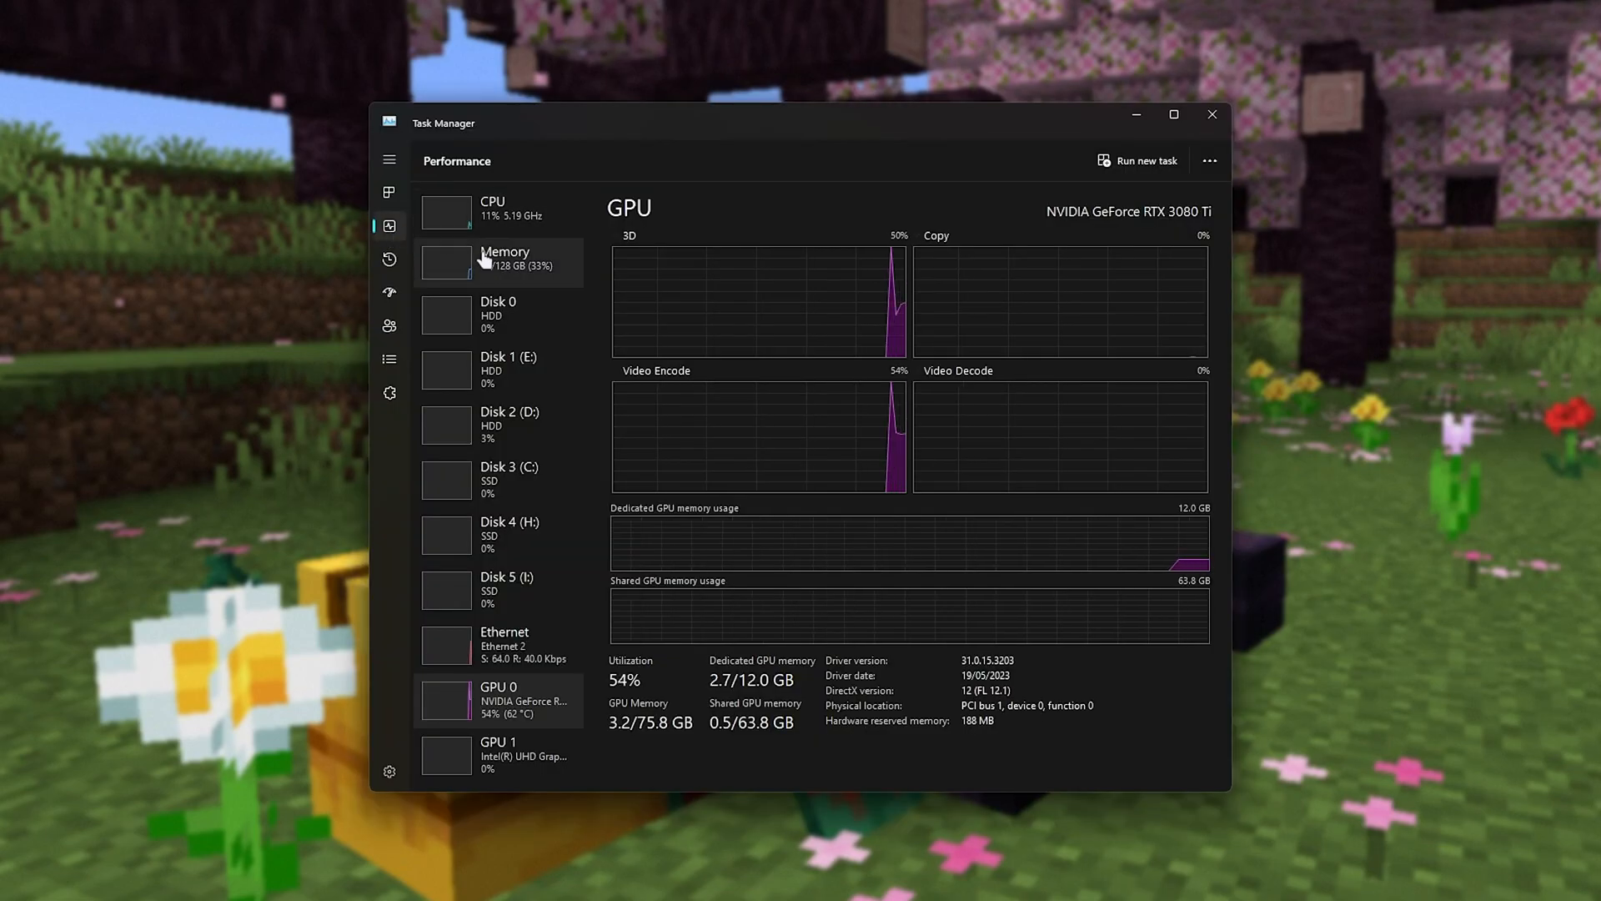
left_click(504, 257)
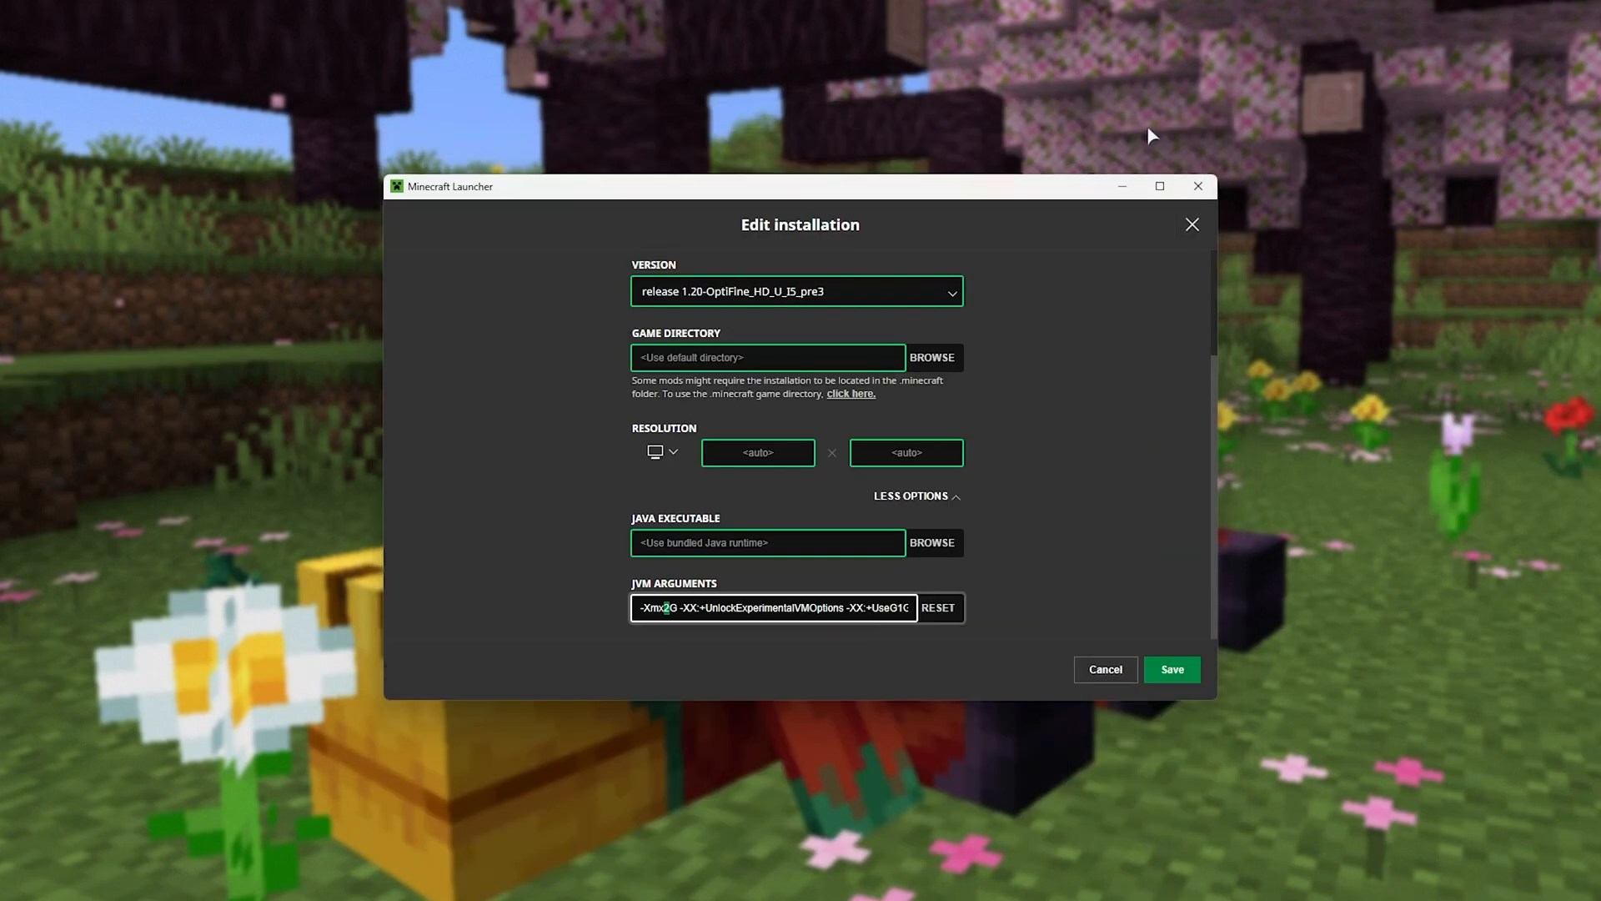
- Save the OptiFine installation and play it, accepting the 'I understand the risks' modded warning
left_click(1171, 669)
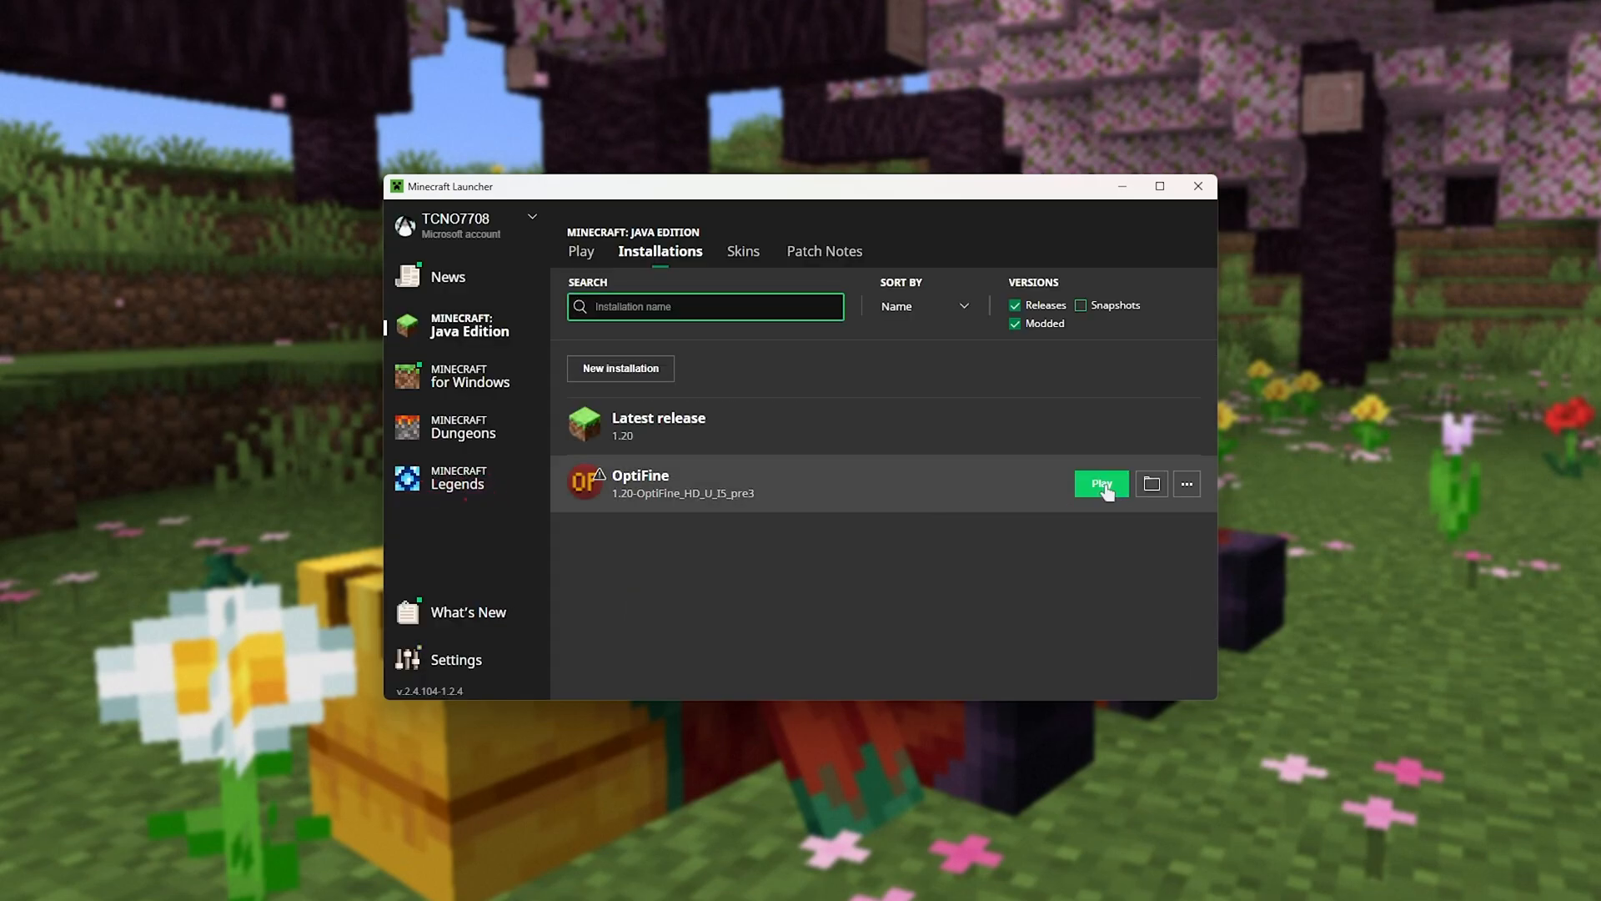
left_click(1101, 484)
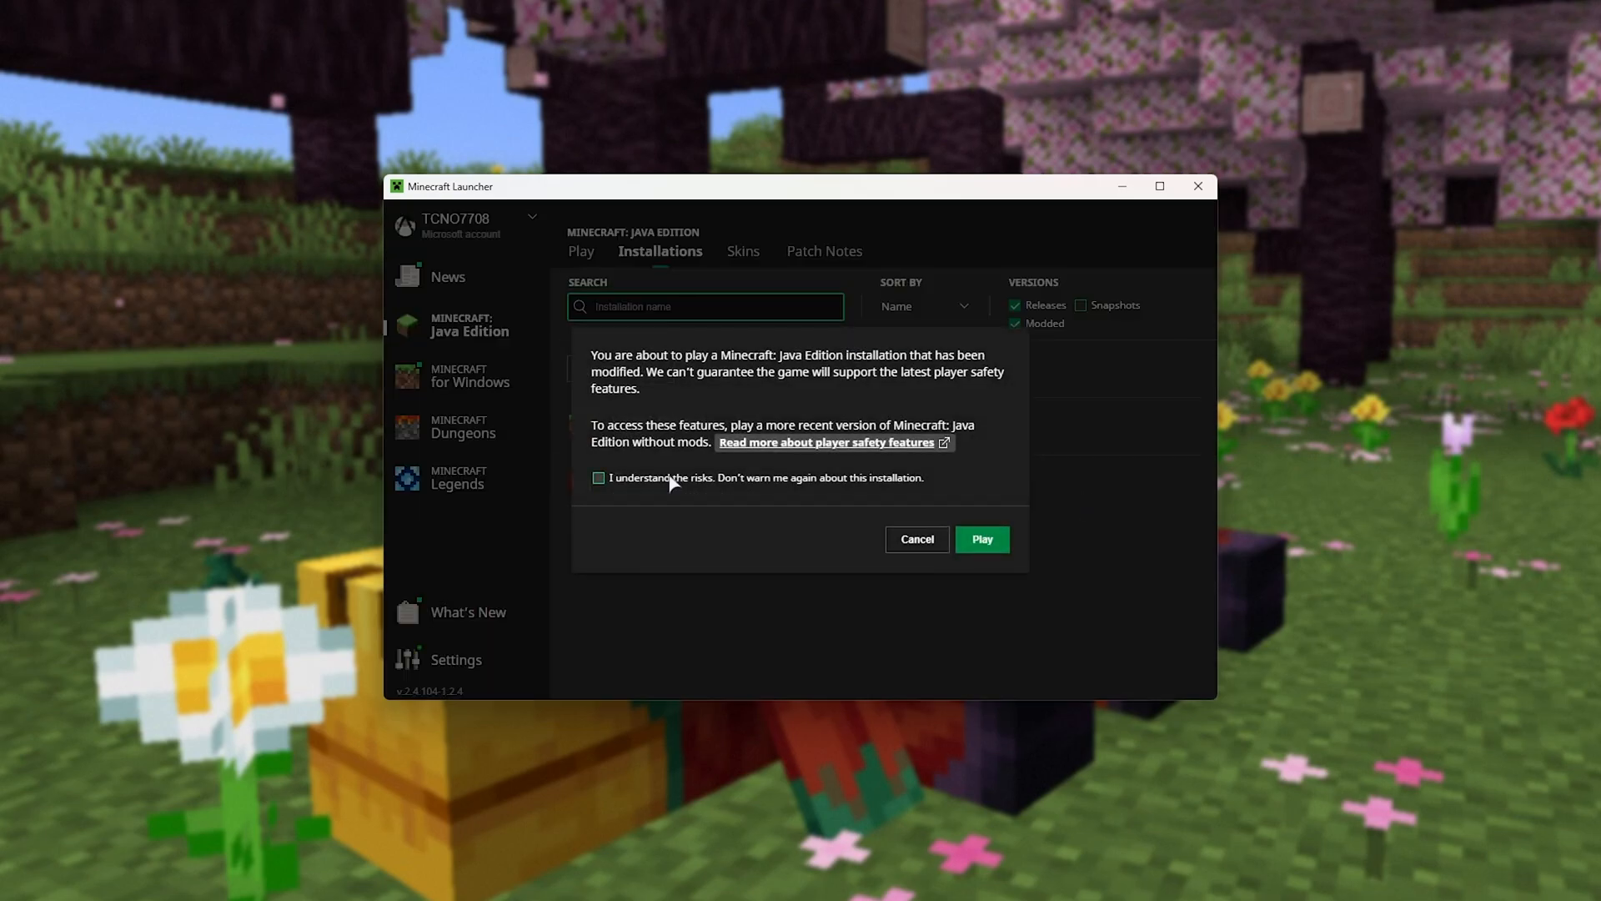
left_click(598, 477)
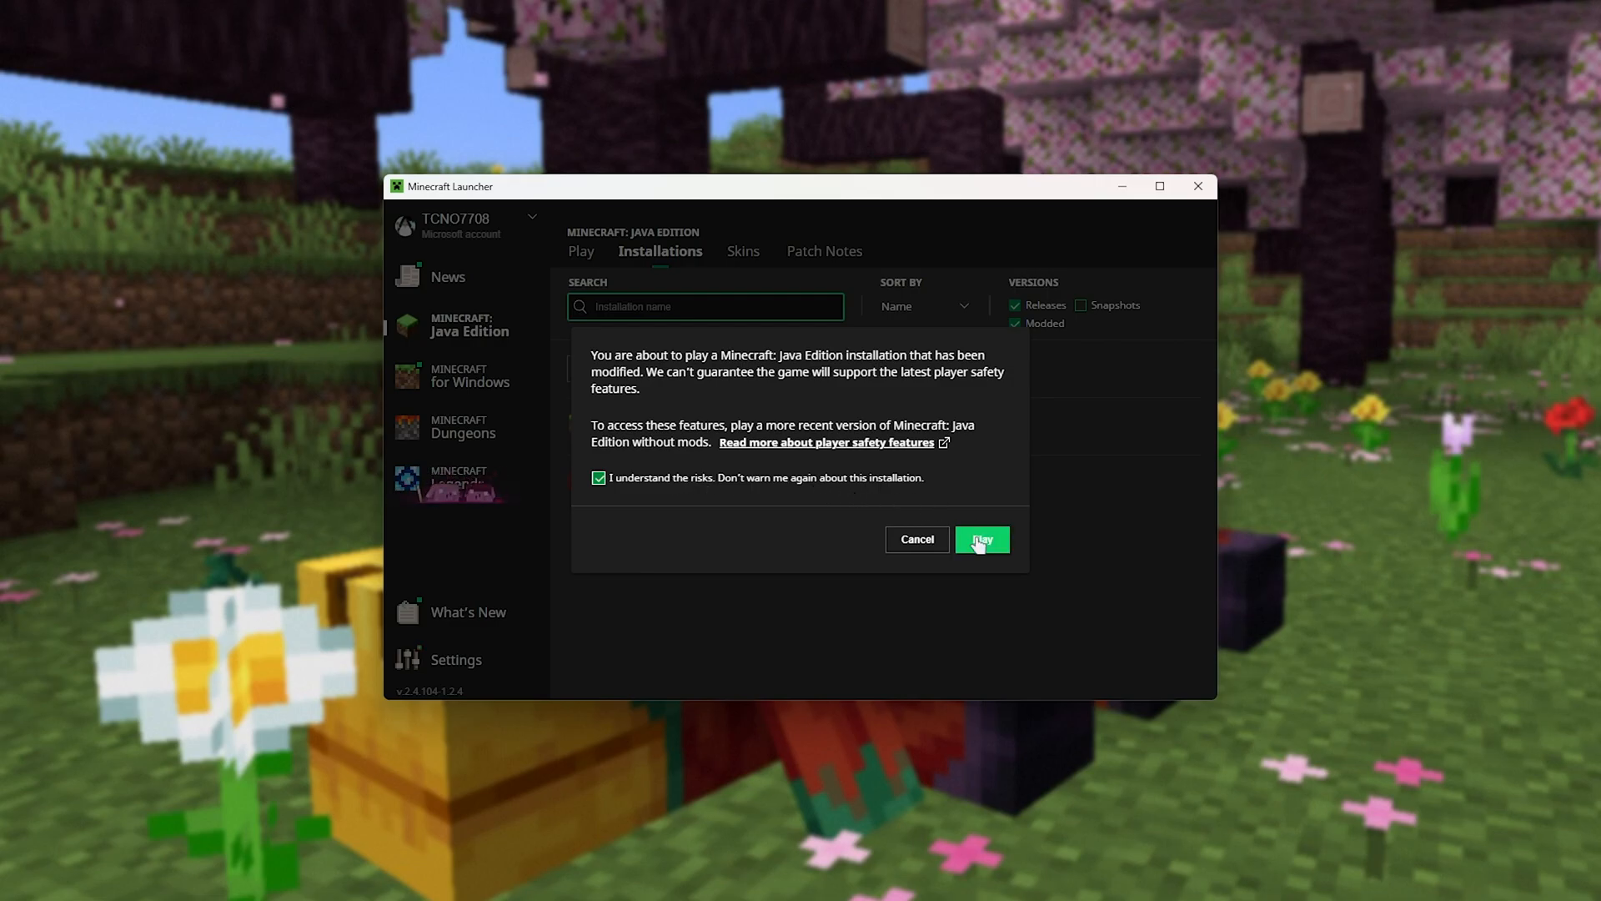
left_click(979, 539)
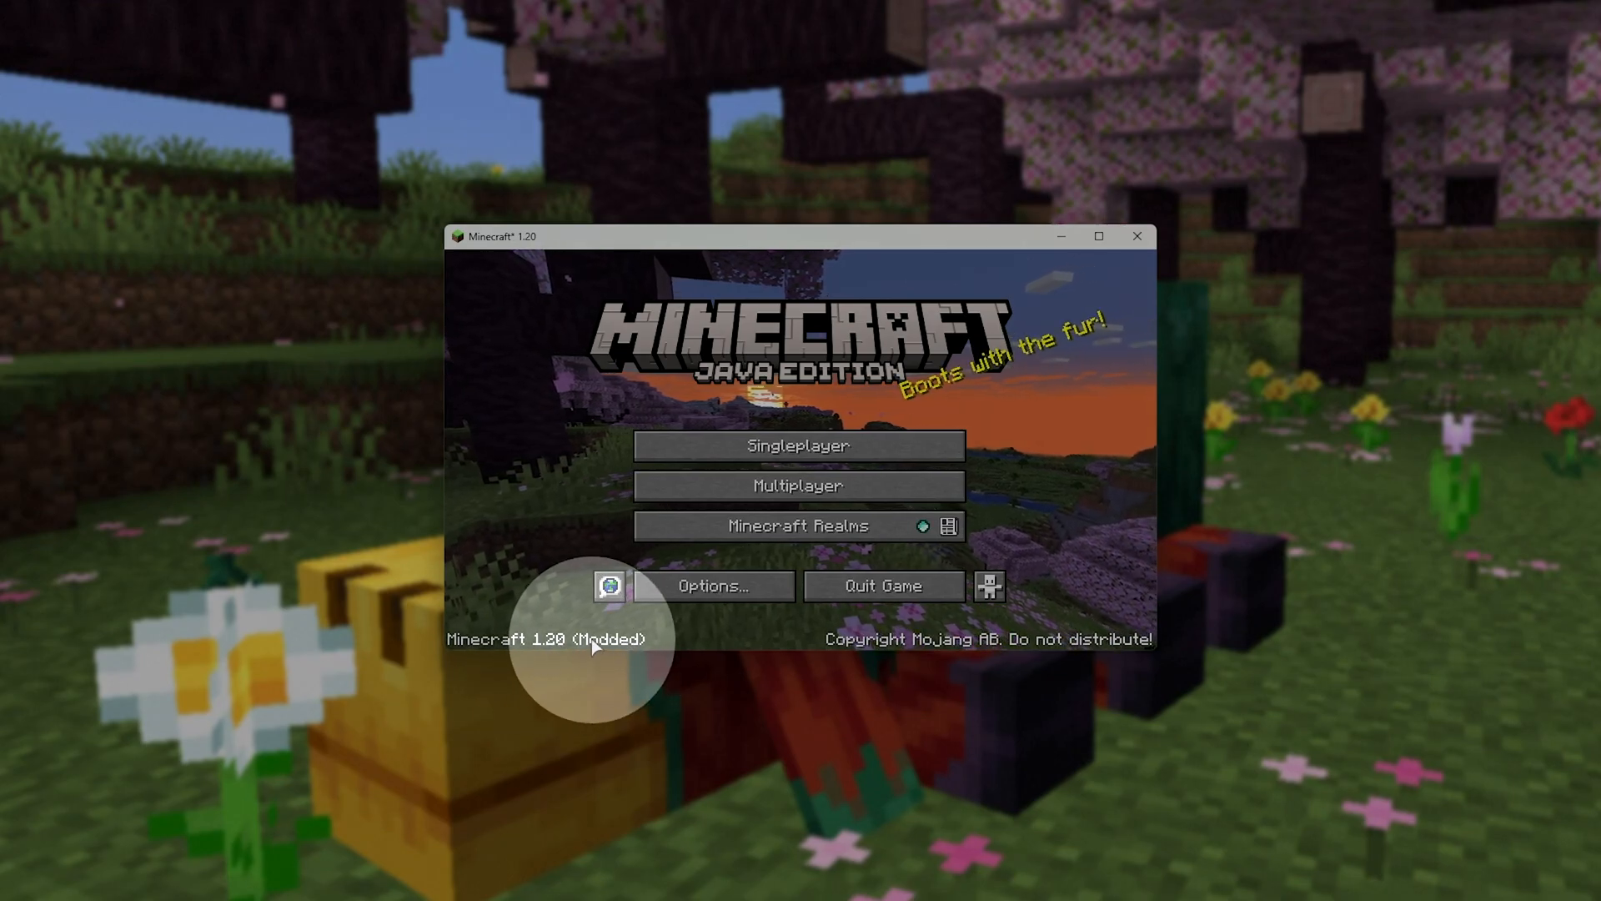
left_click(713, 585)
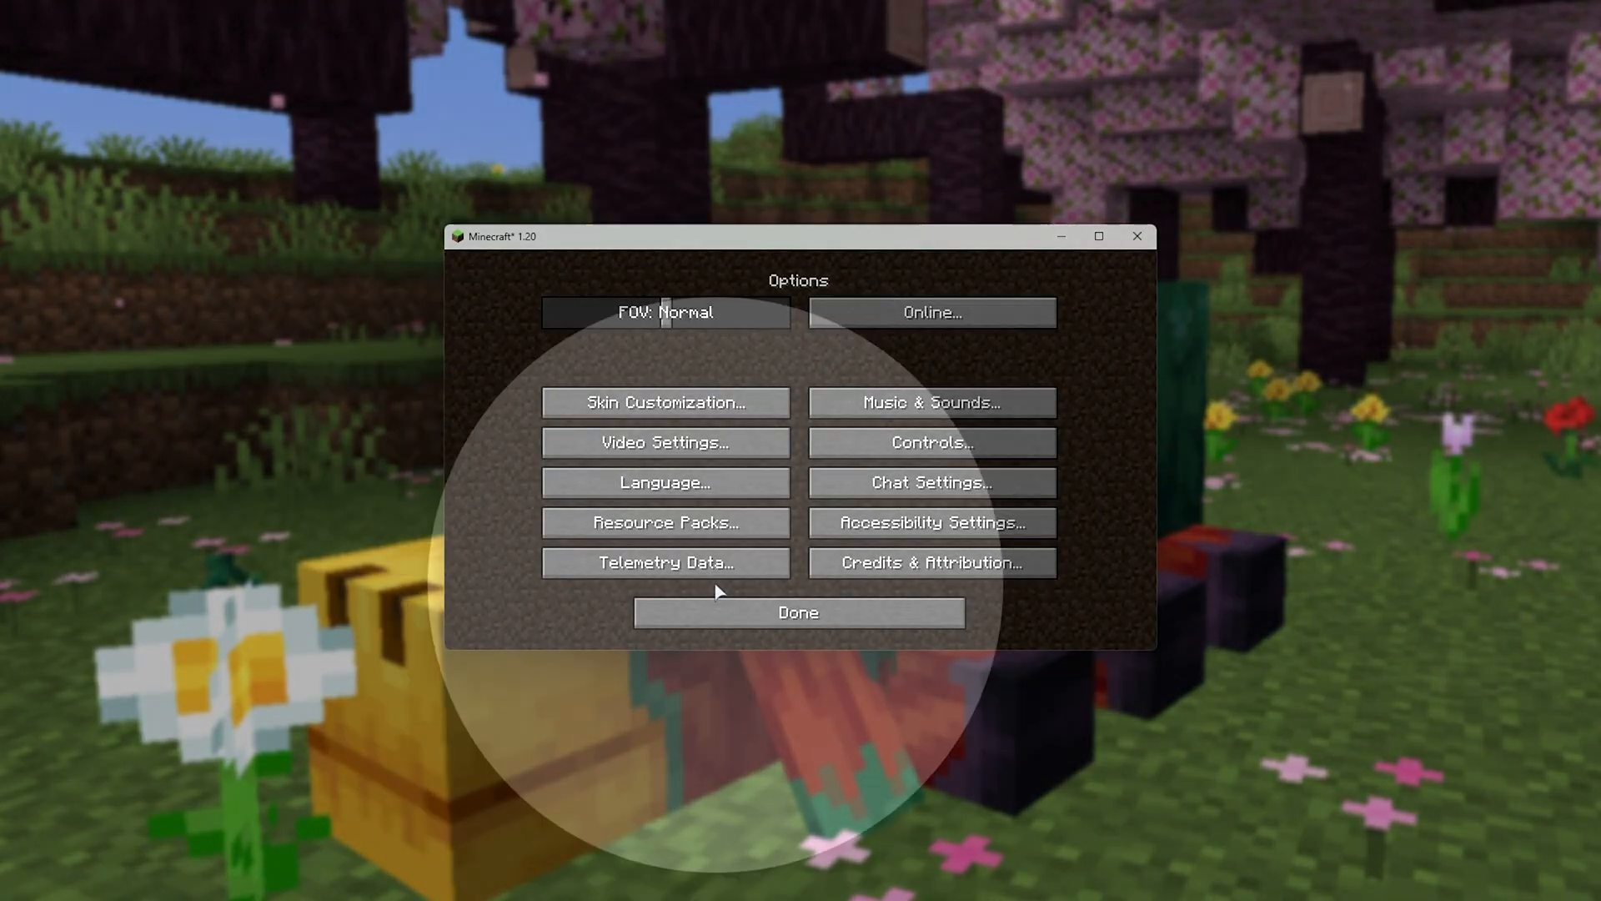
left_click(663, 440)
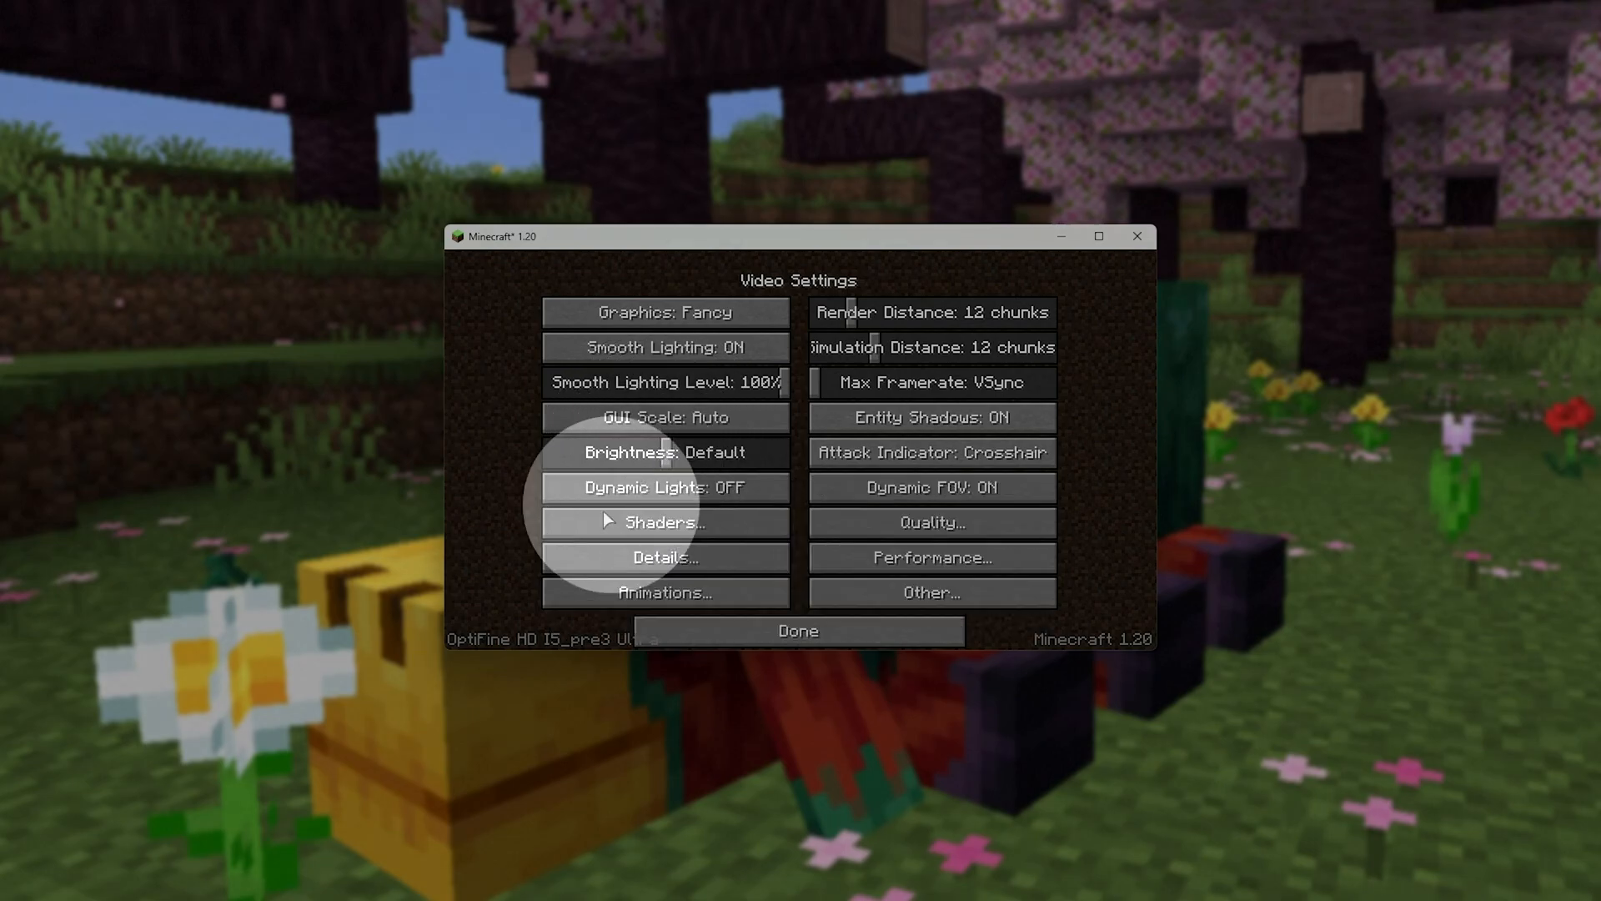
mouse_move(518, 641)
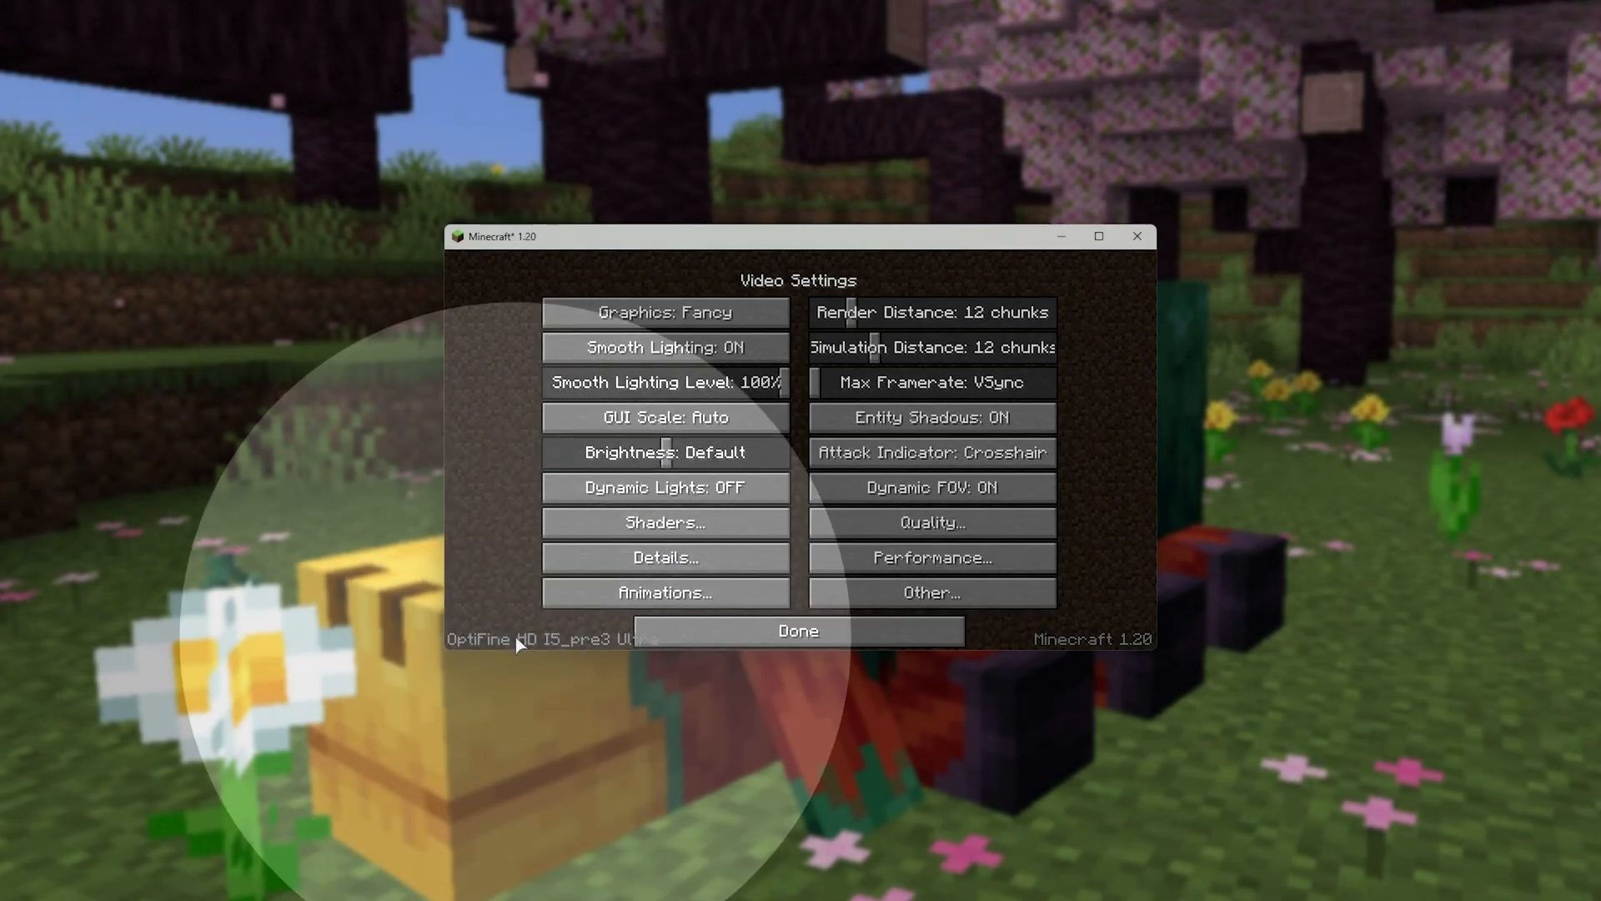
left_click(1099, 235)
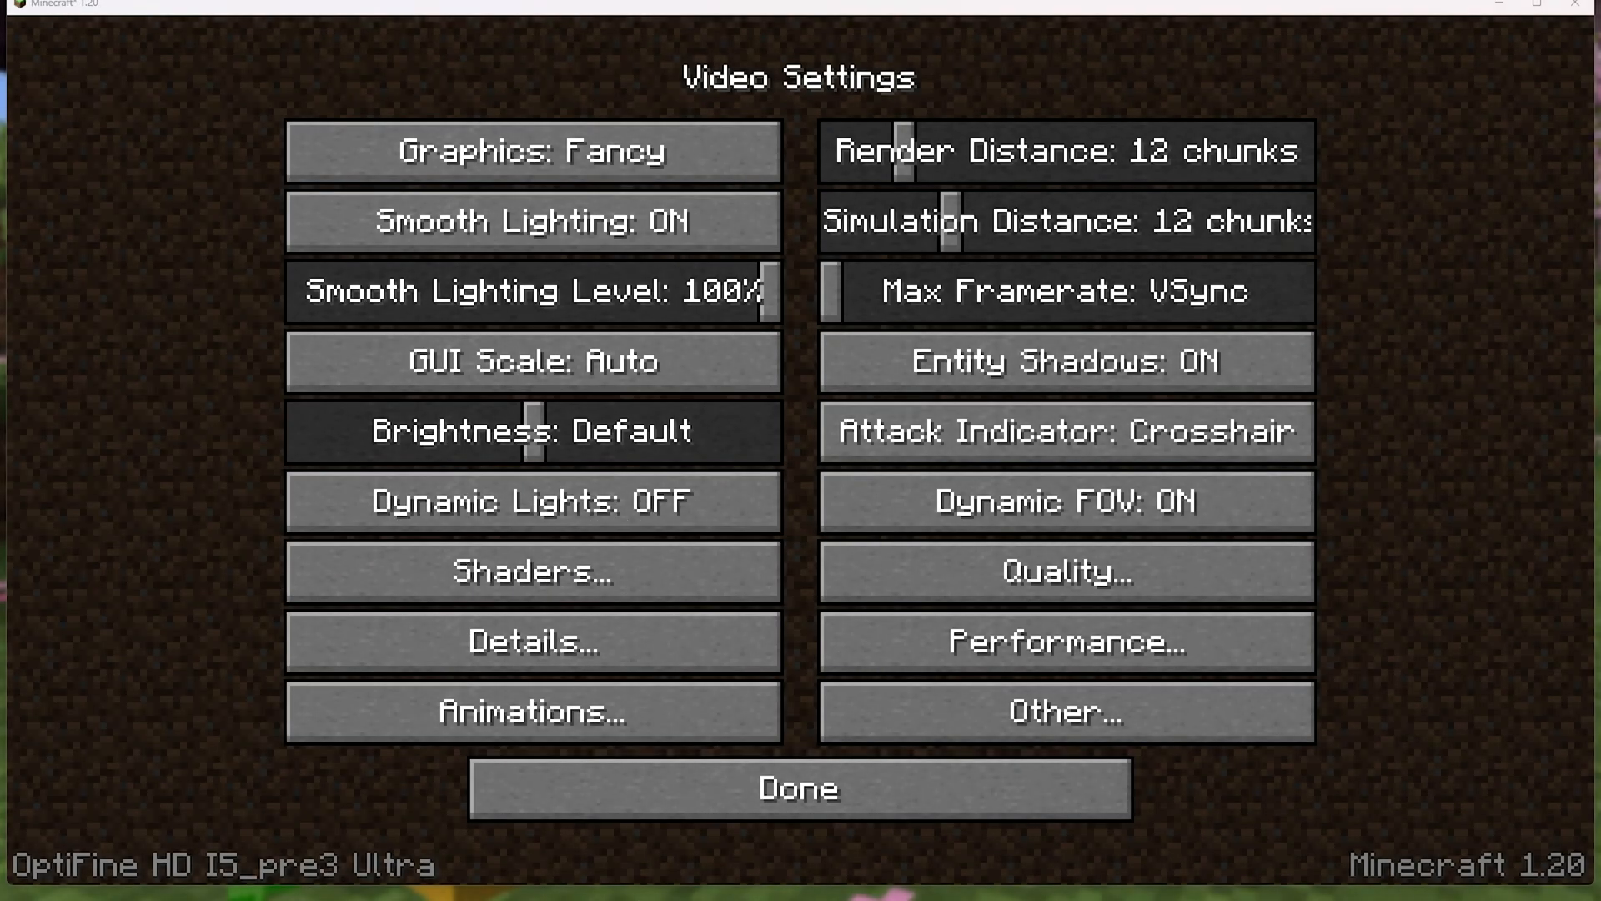
left_click(797, 786)
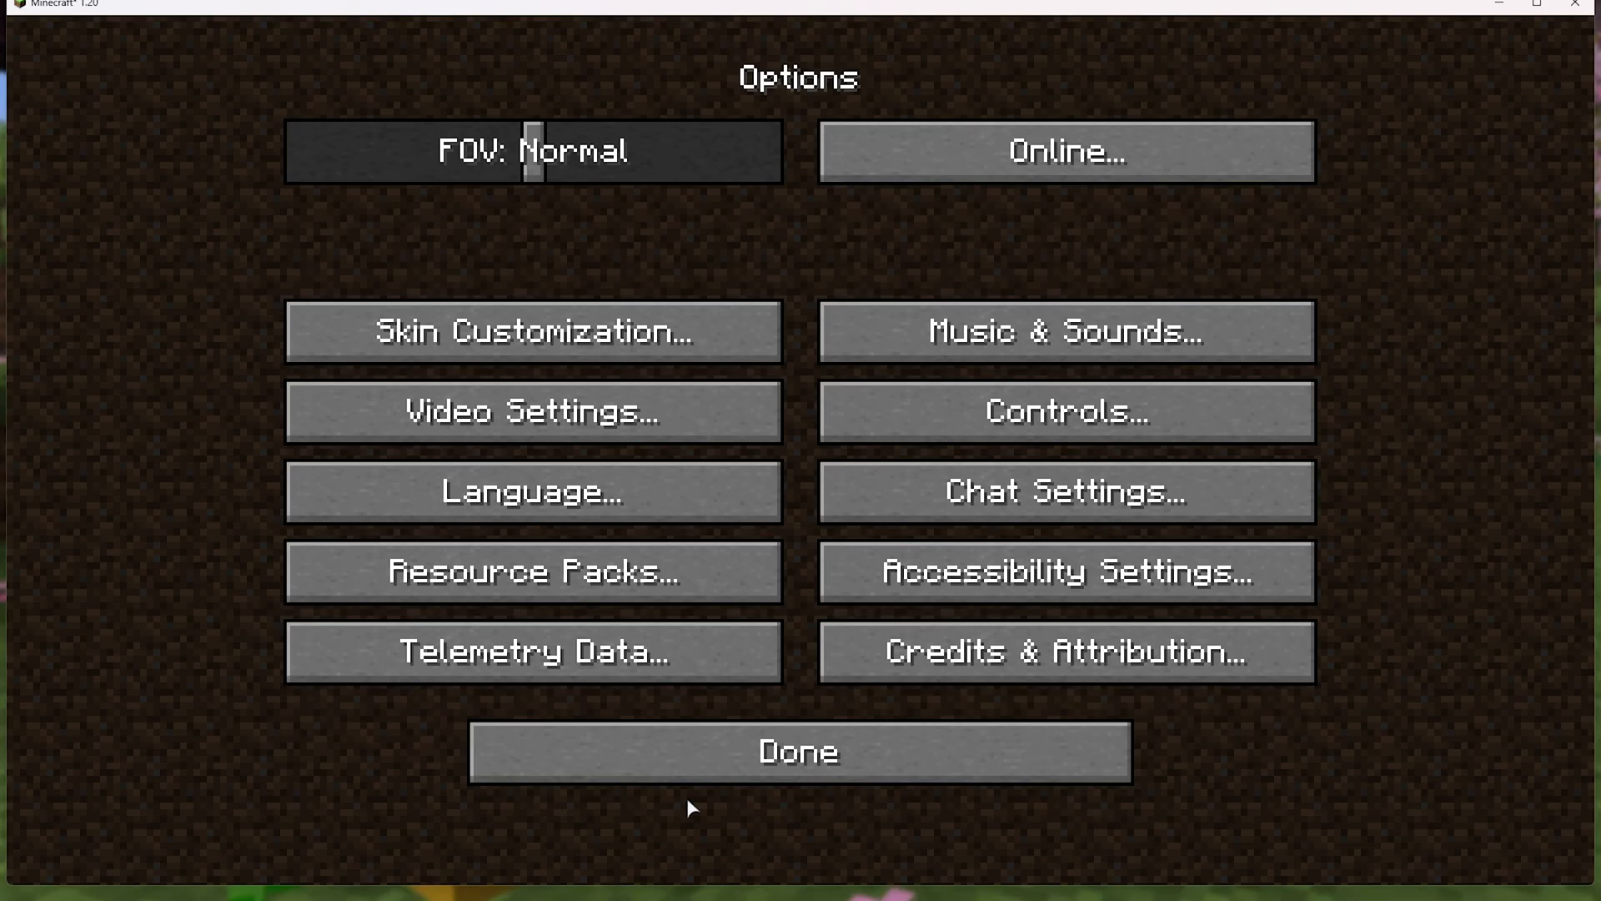
left_click(799, 751)
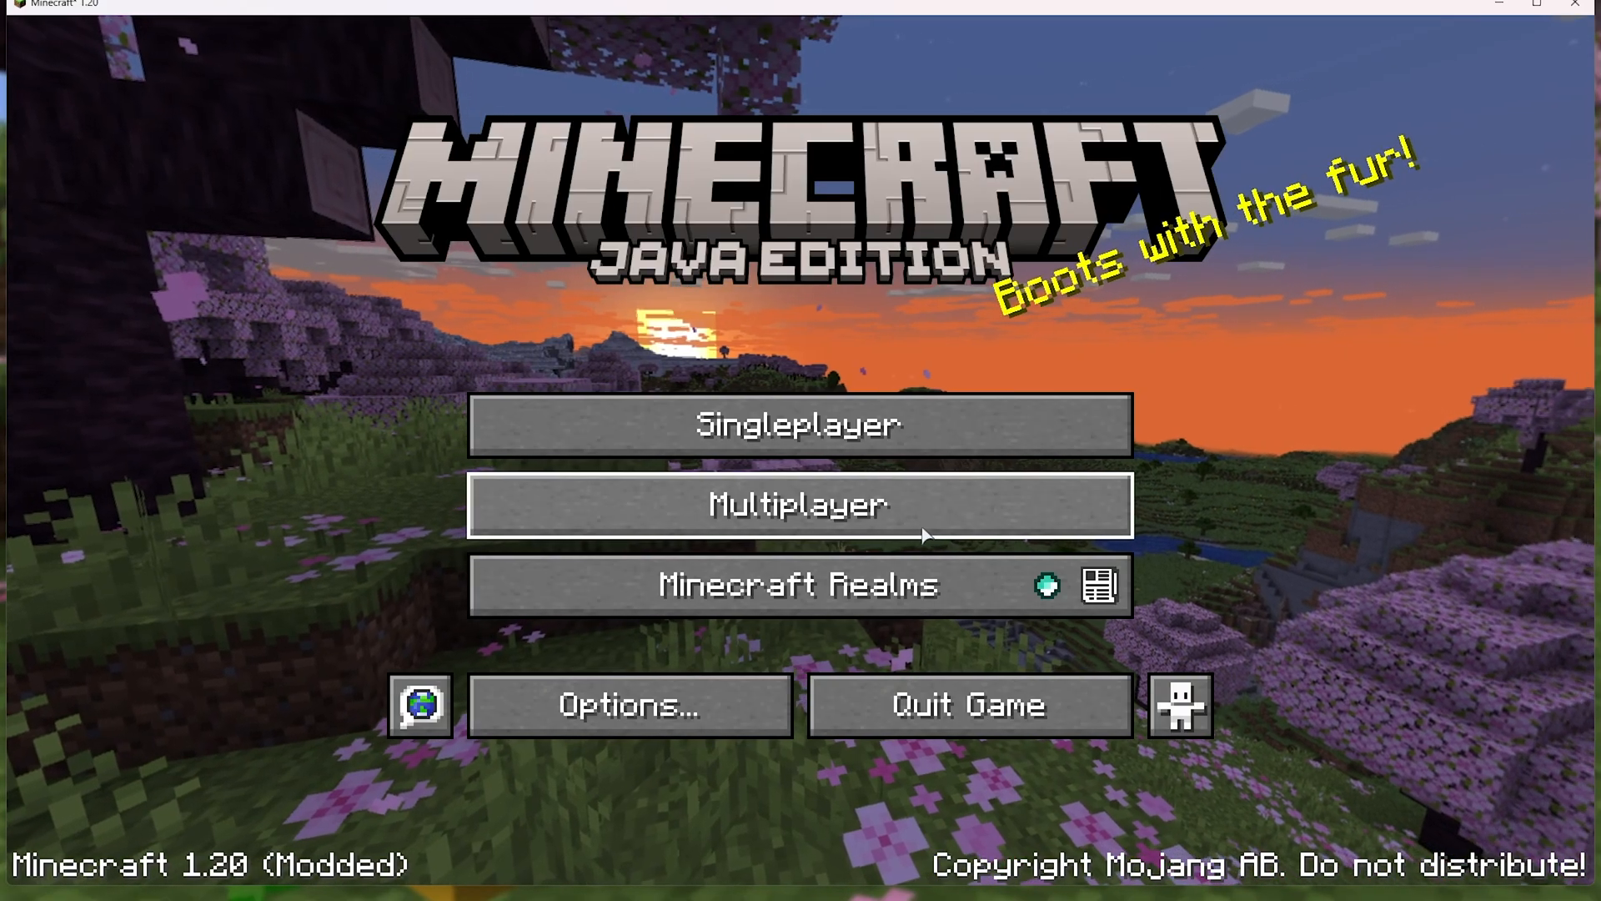